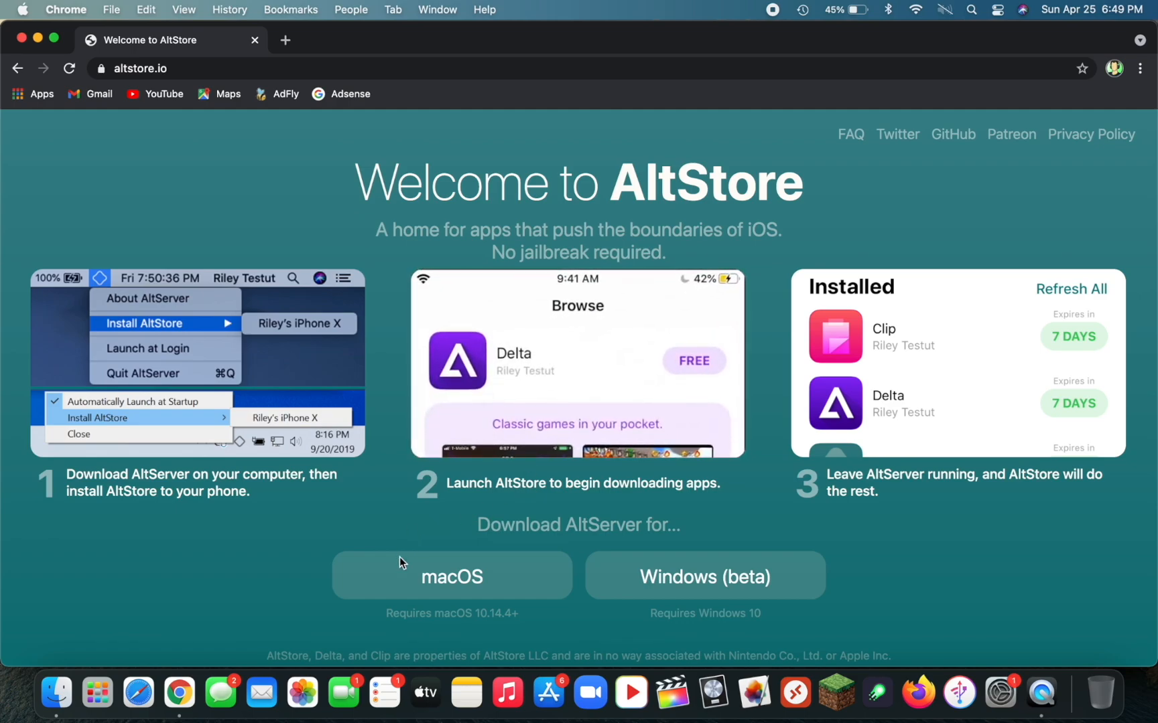
Step: Download AltServer for macOS from altstore.io, saving altserver.zip to Downloads
{"action": "left_click", "coordinate": [451, 576]}
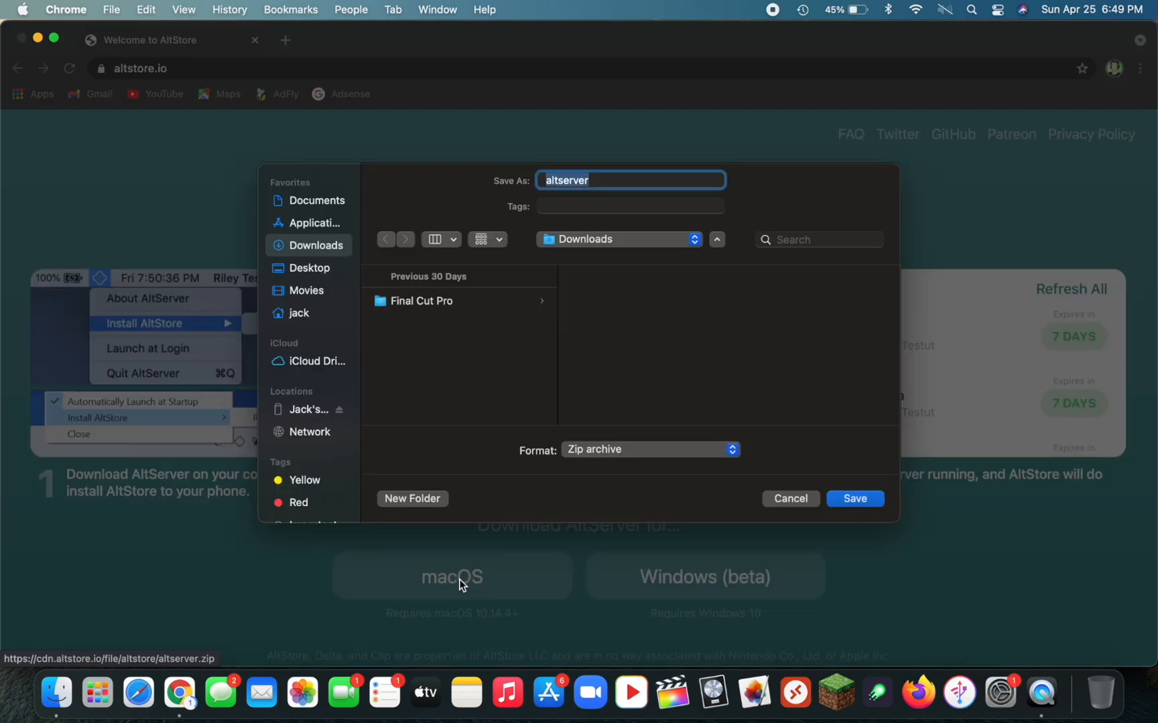
{"action": "left_click", "coordinate": [853, 498]}
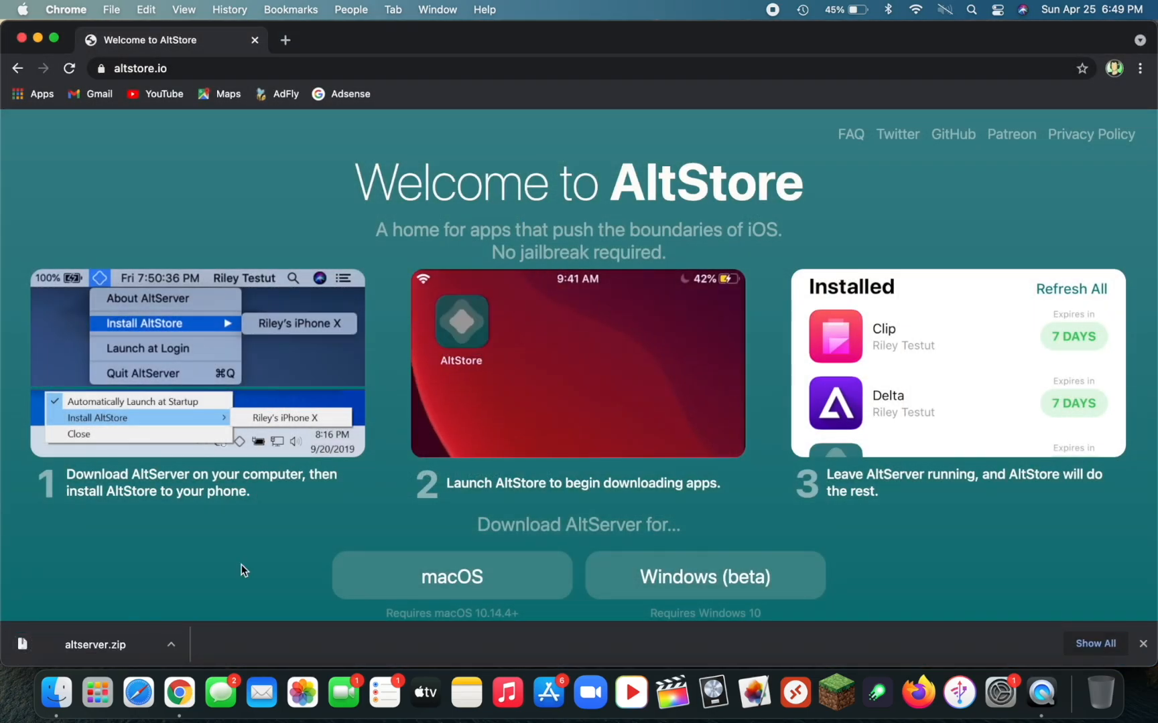
{"action": "mouse_move", "coordinate": [57, 676]}
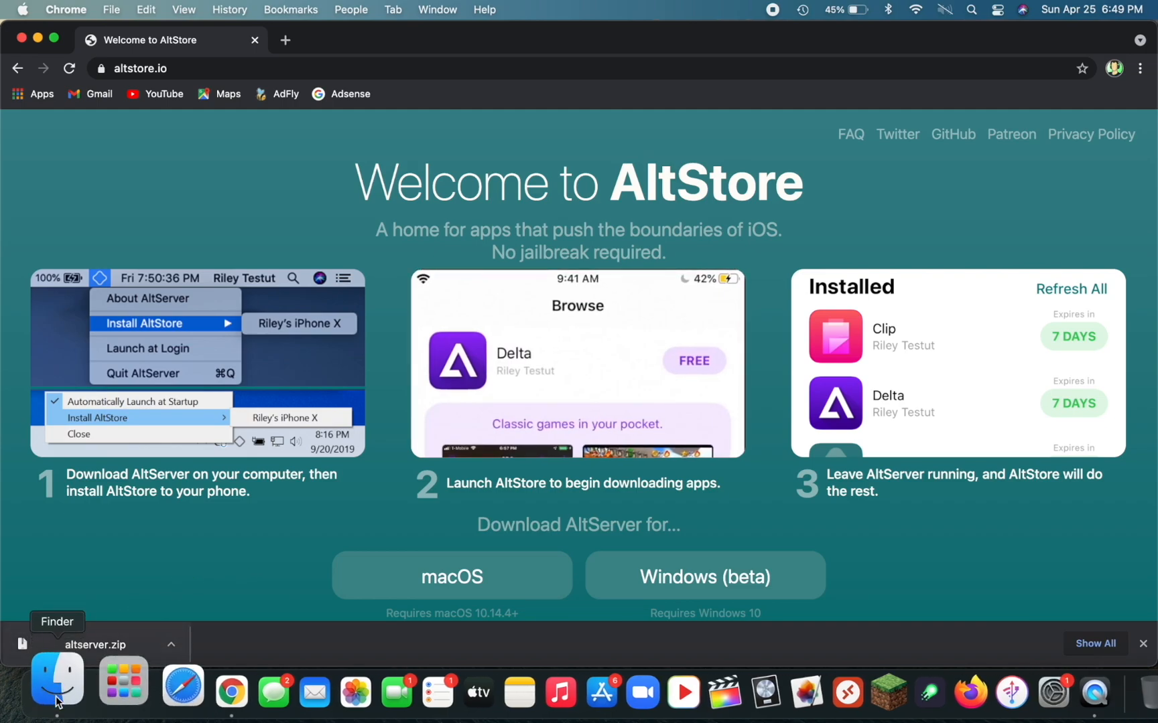
Step: Unzip altserver.zip in Downloads and move AltServer into the Applications folder
{"action": "left_click", "coordinate": [57, 692]}
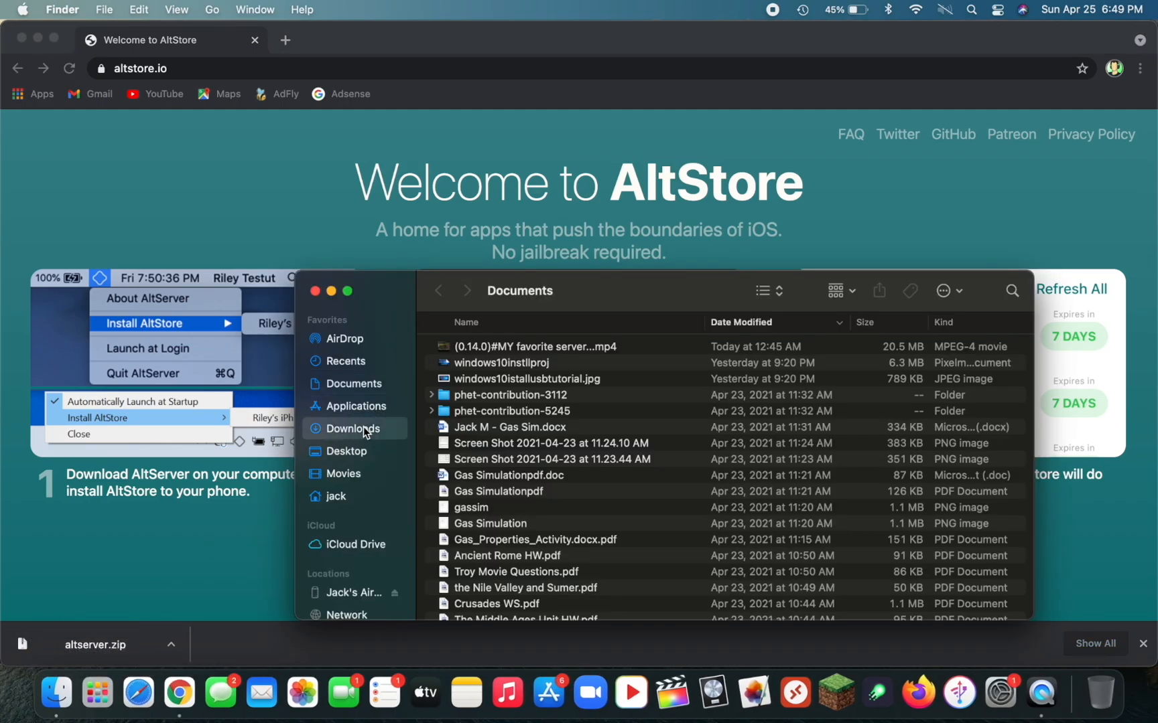
{"action": "left_click", "coordinate": [354, 428]}
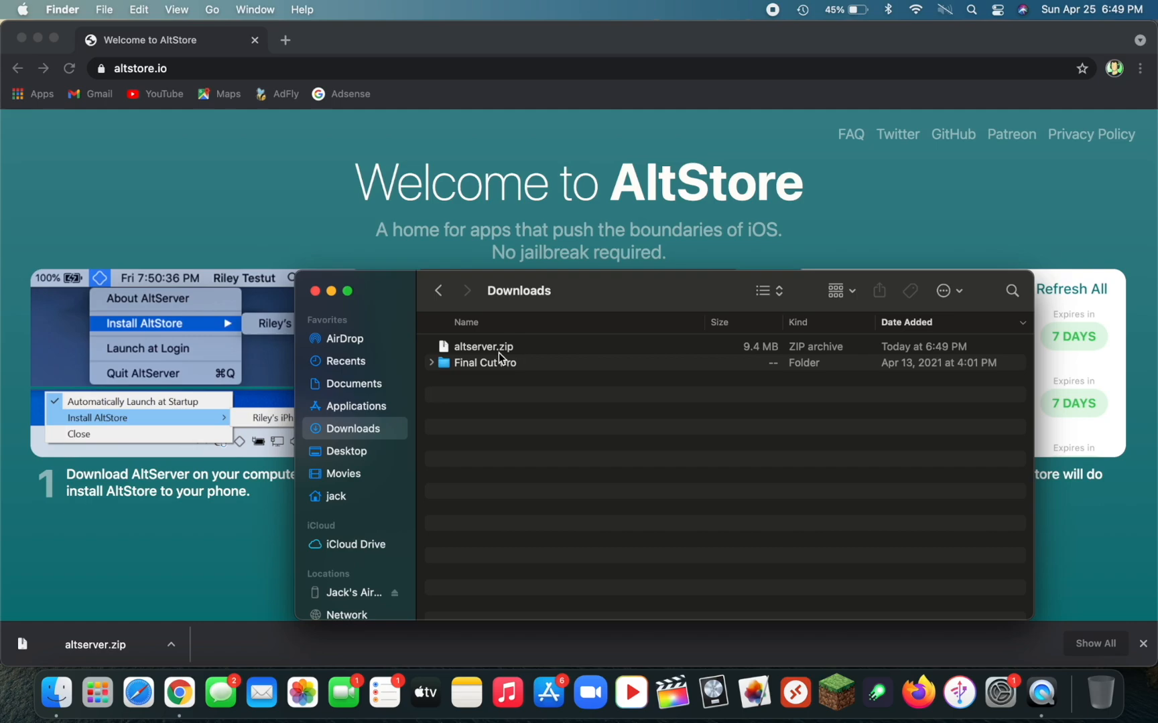
{"action": "double_click", "coordinate": [483, 346]}
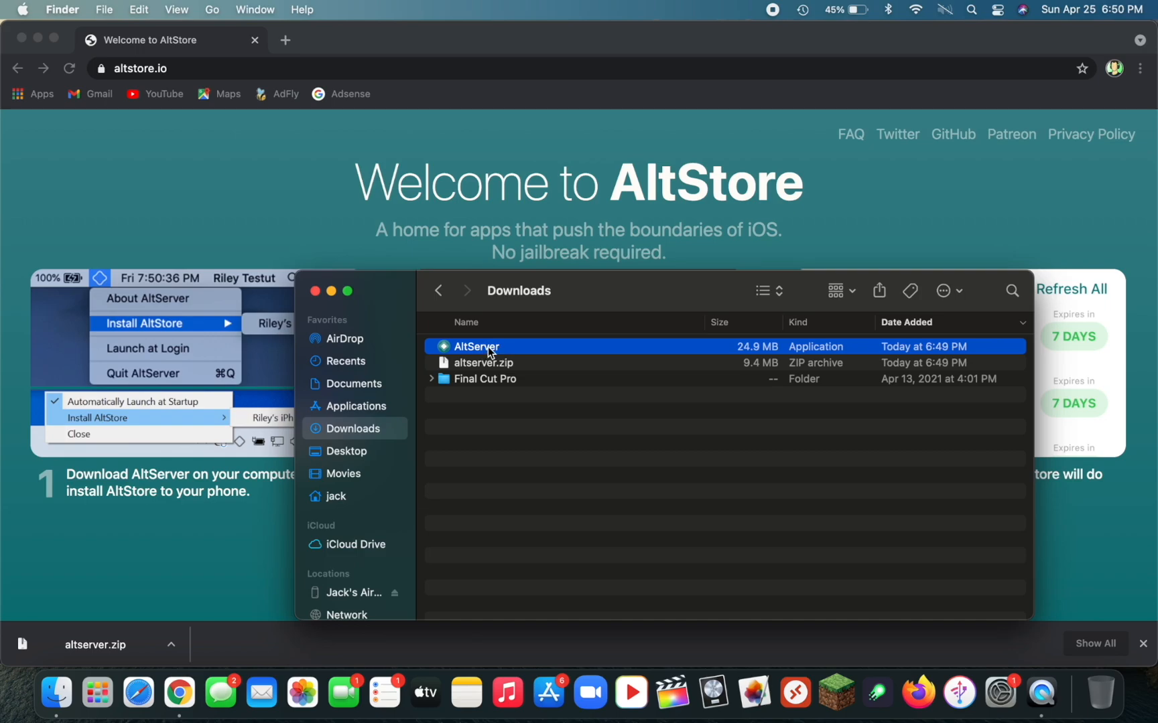
{"action": "left_click", "coordinate": [487, 347]}
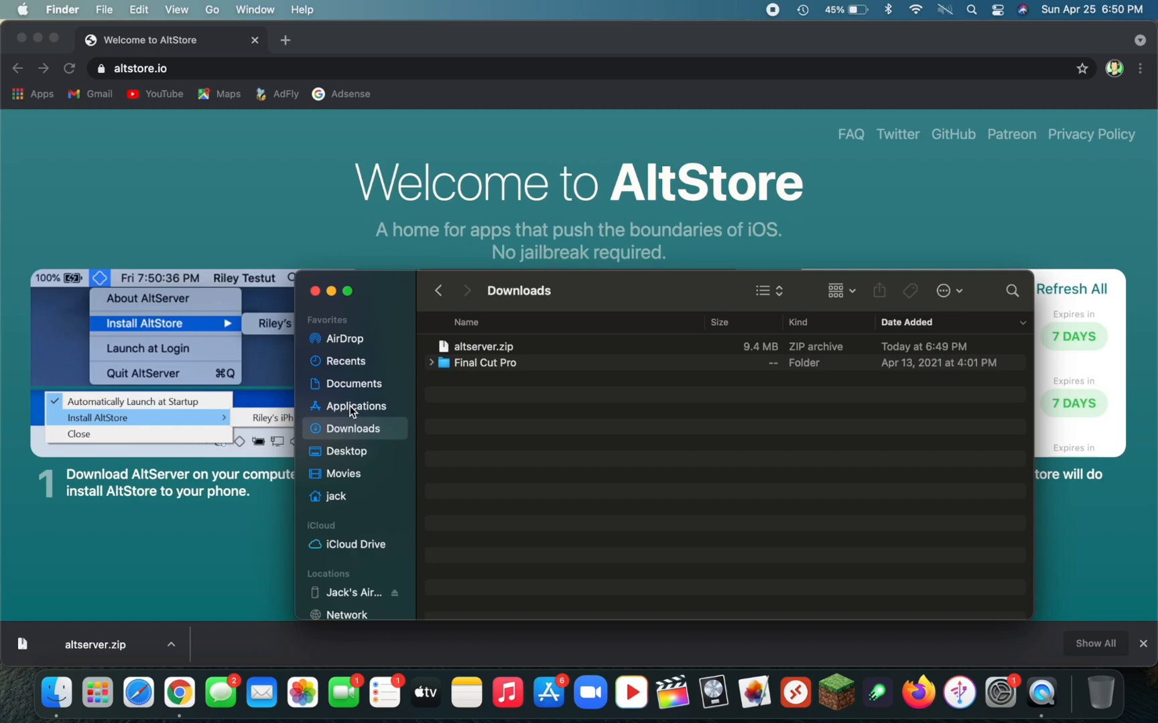
{"action": "left_click", "coordinate": [357, 406]}
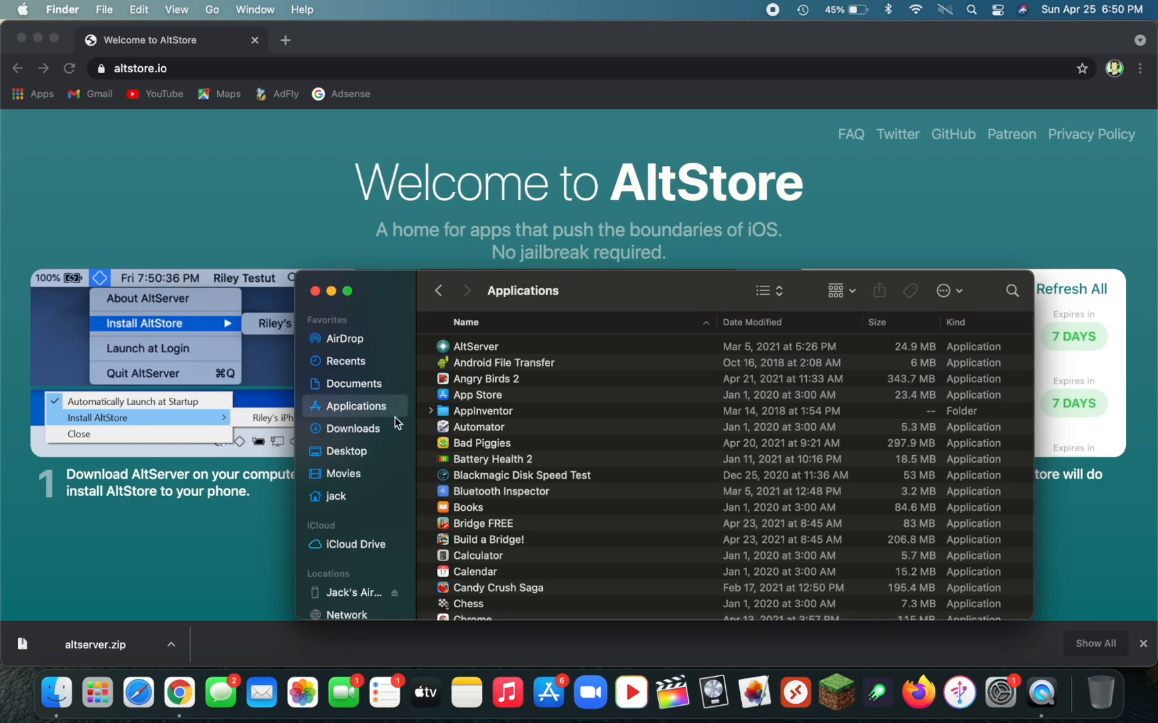
Step: Launch AltServer from Applications, confirming Open in the downloaded-app security warning
{"action": "left_click", "coordinate": [476, 346]}
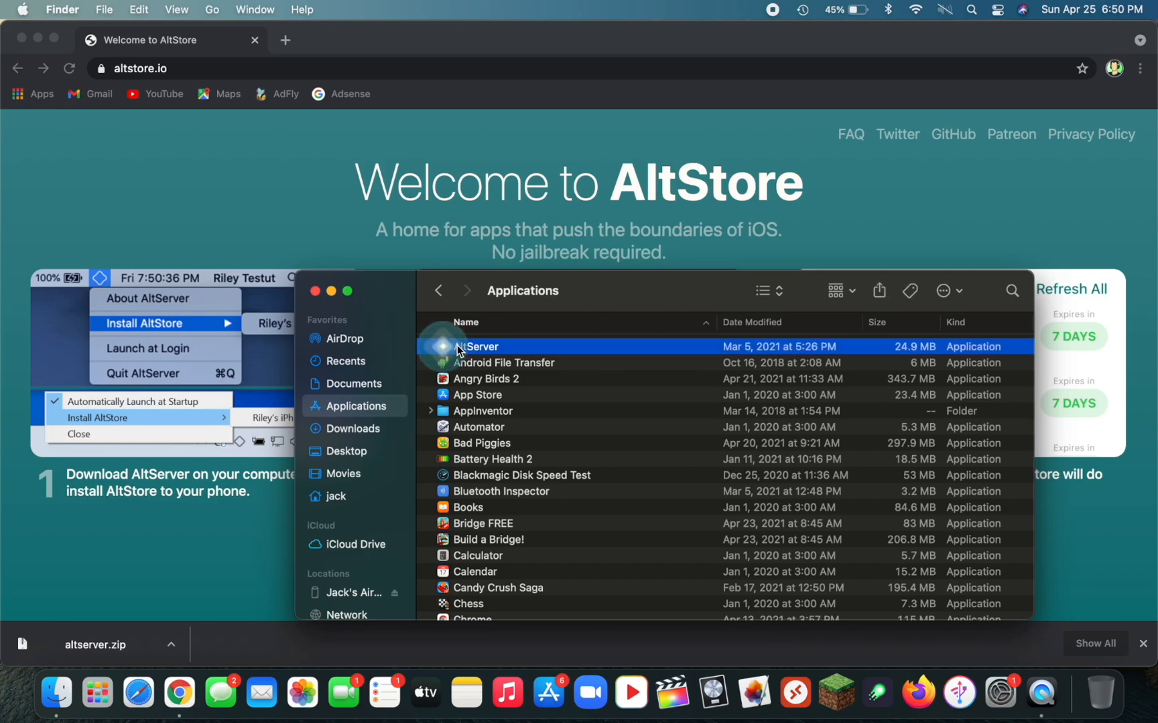
{"action": "double_click", "coordinate": [479, 347]}
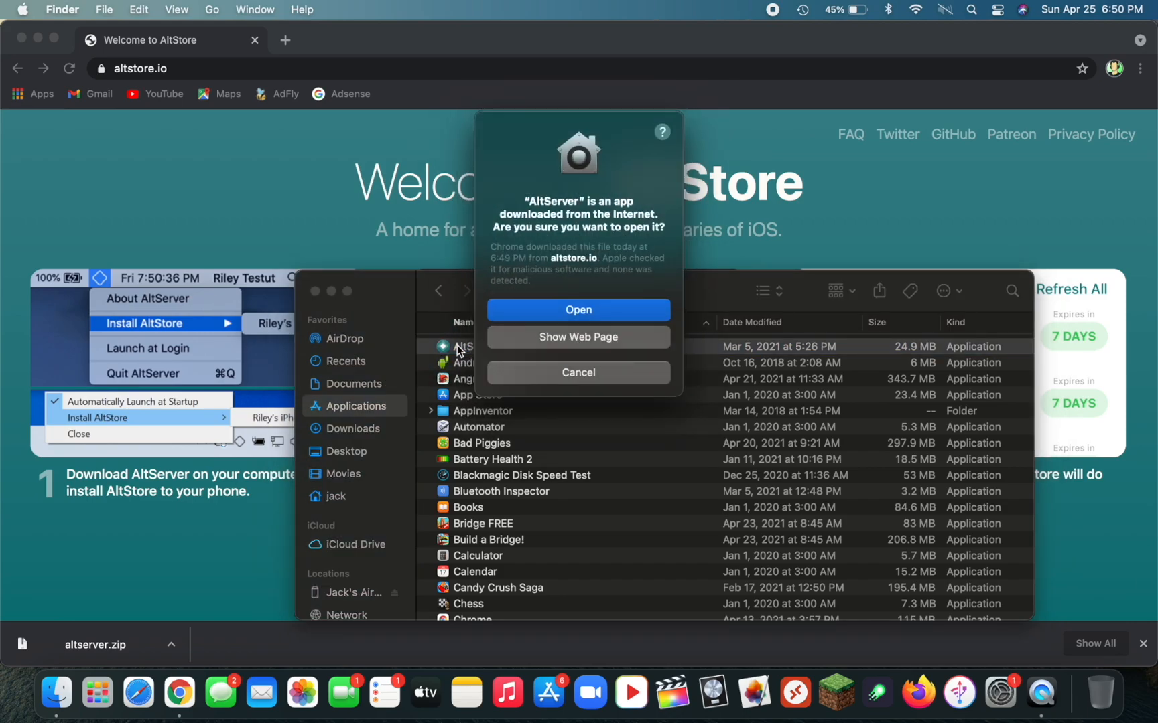
{"action": "mouse_move", "coordinate": [559, 247]}
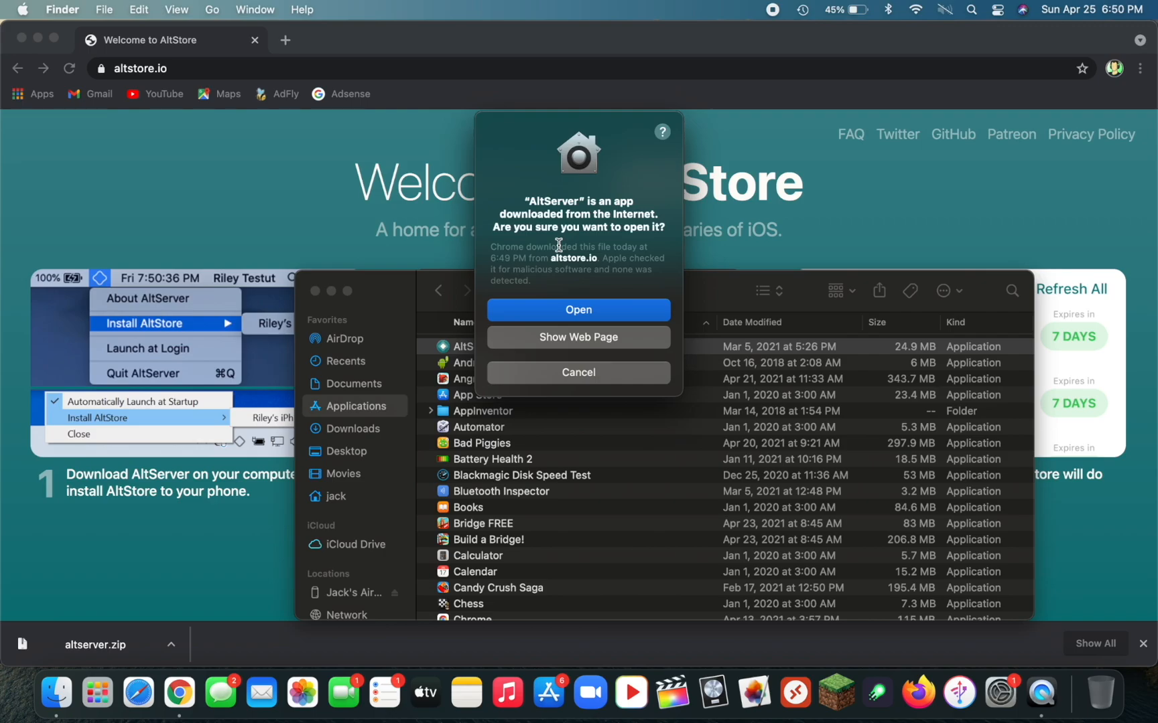
{"action": "mouse_move", "coordinate": [581, 302]}
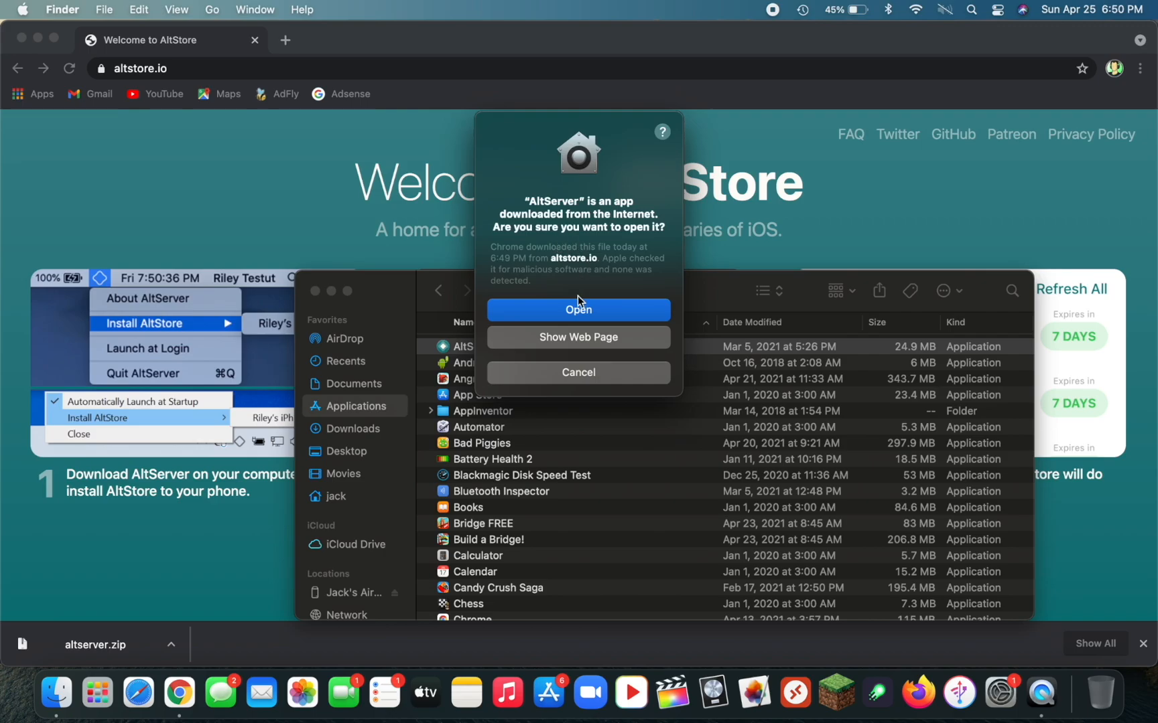
{"action": "left_click", "coordinate": [578, 310]}
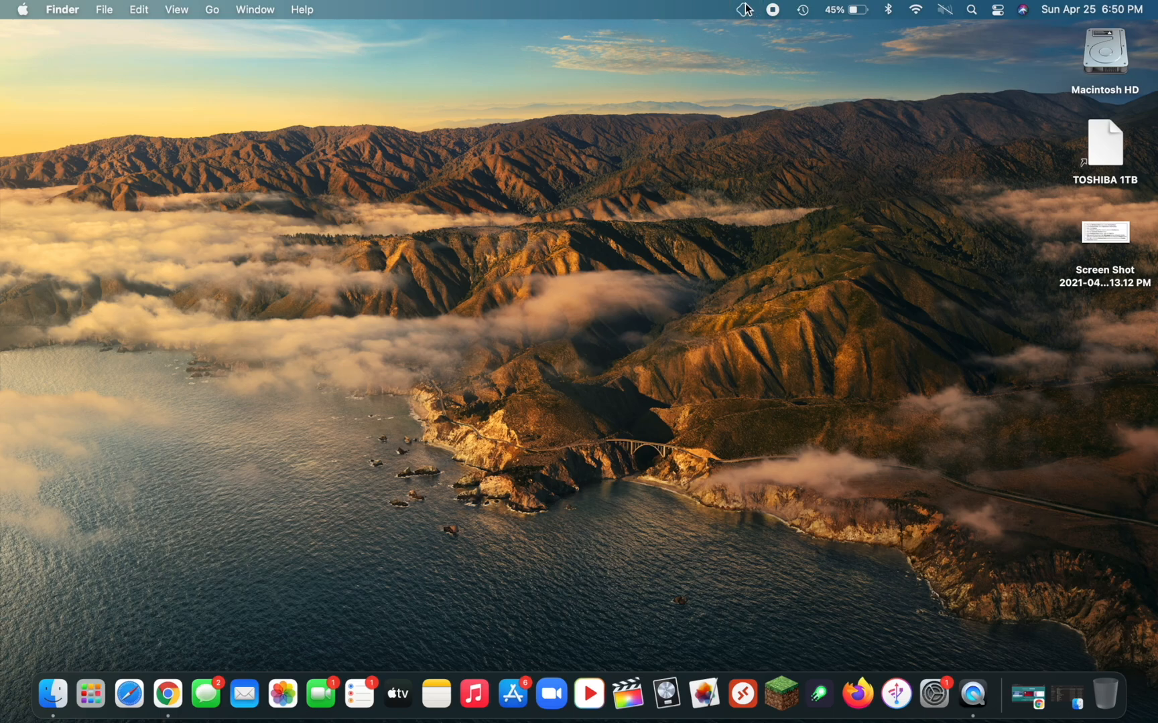
Step: Install AltServer's Mail plug-in from the menu bar, authorizing with the admin password
{"action": "left_click", "coordinate": [746, 9]}
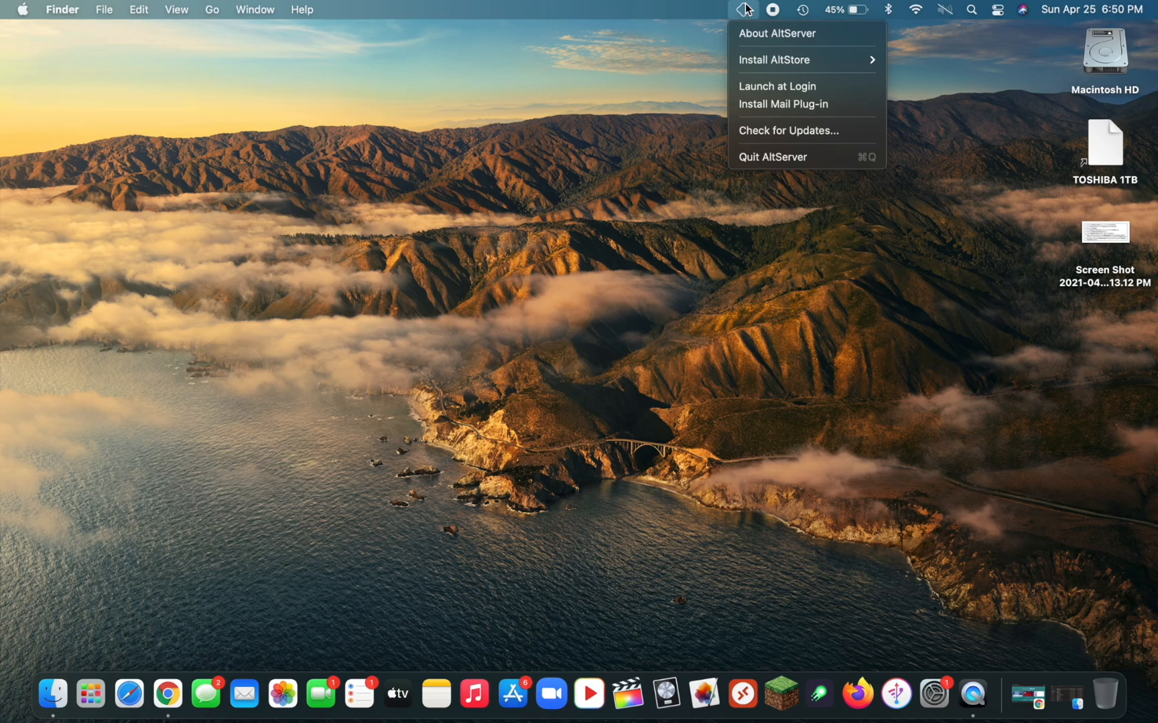
{"action": "mouse_move", "coordinate": [770, 104]}
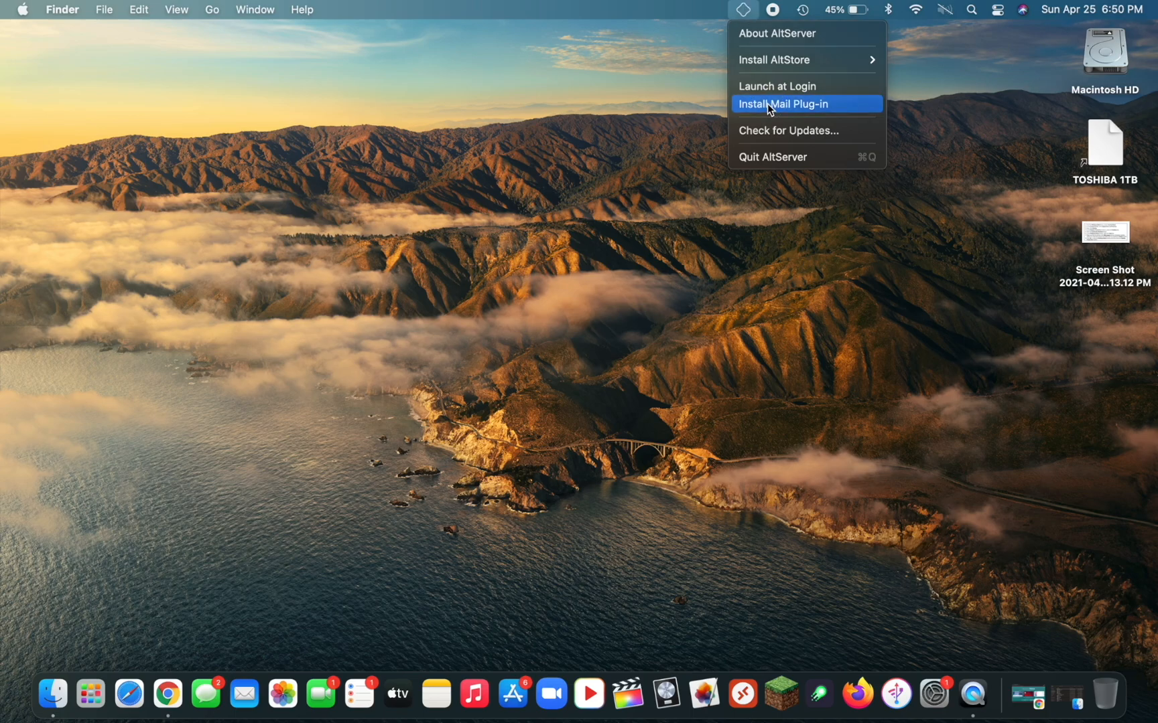
{"action": "left_click", "coordinate": [783, 103]}
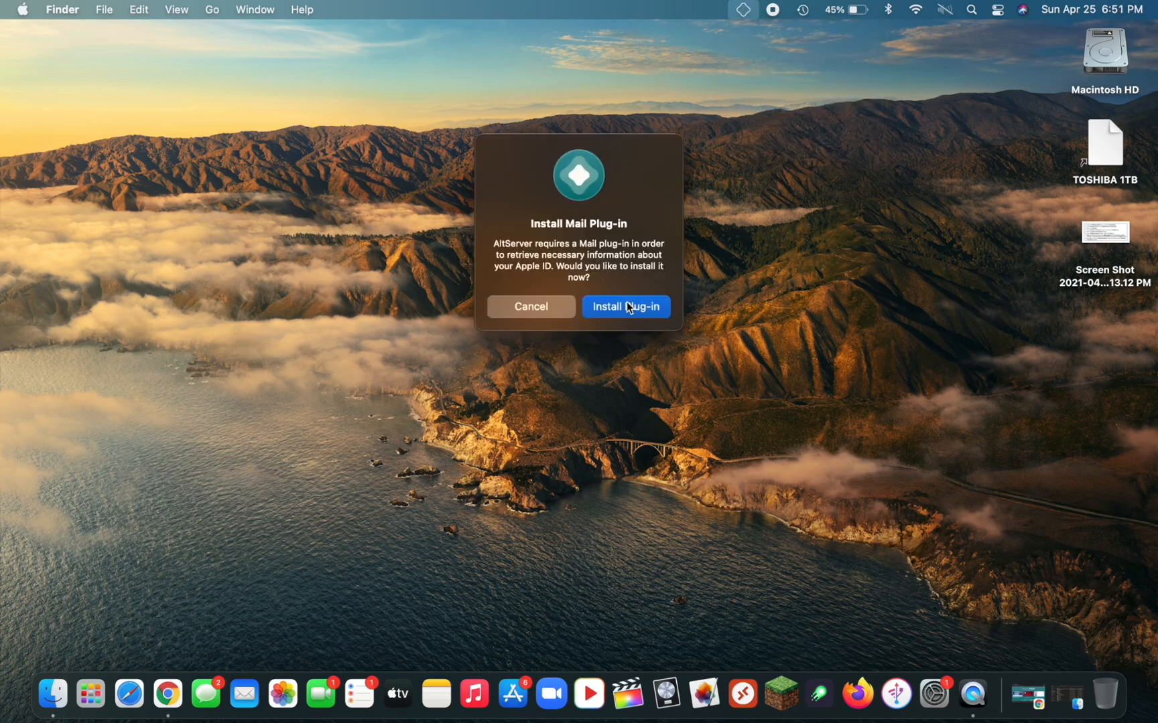
{"action": "left_click", "coordinate": [625, 306]}
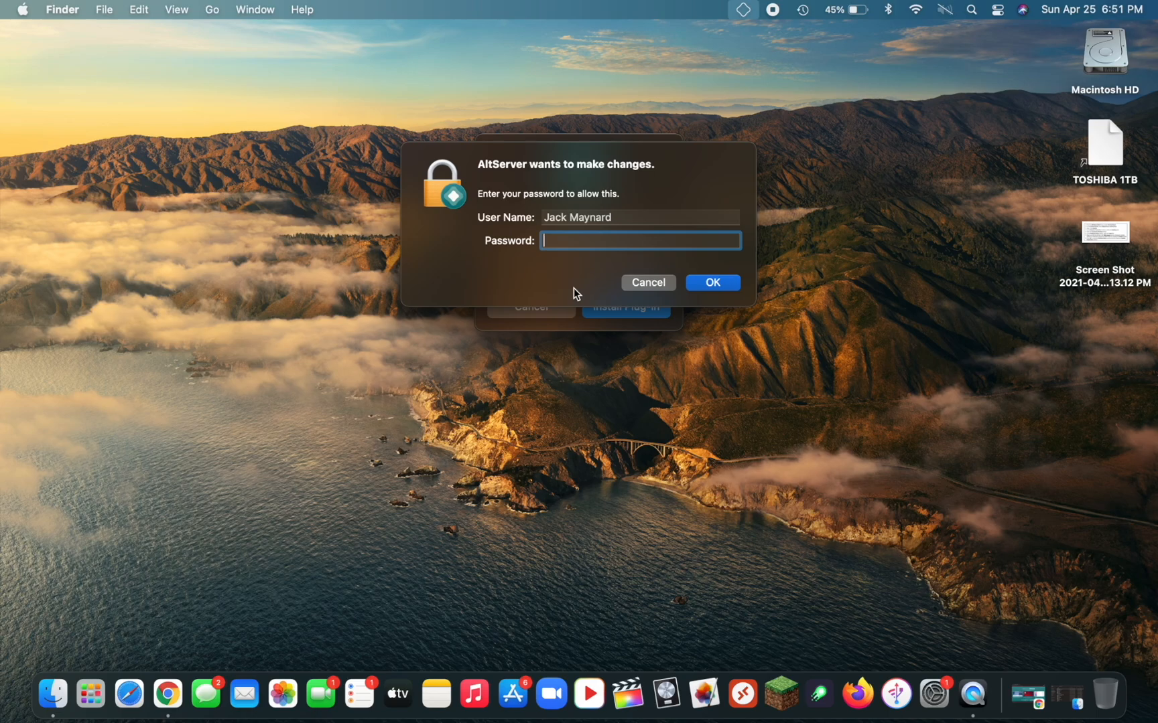
{"action": "left_click", "coordinate": [711, 283]}
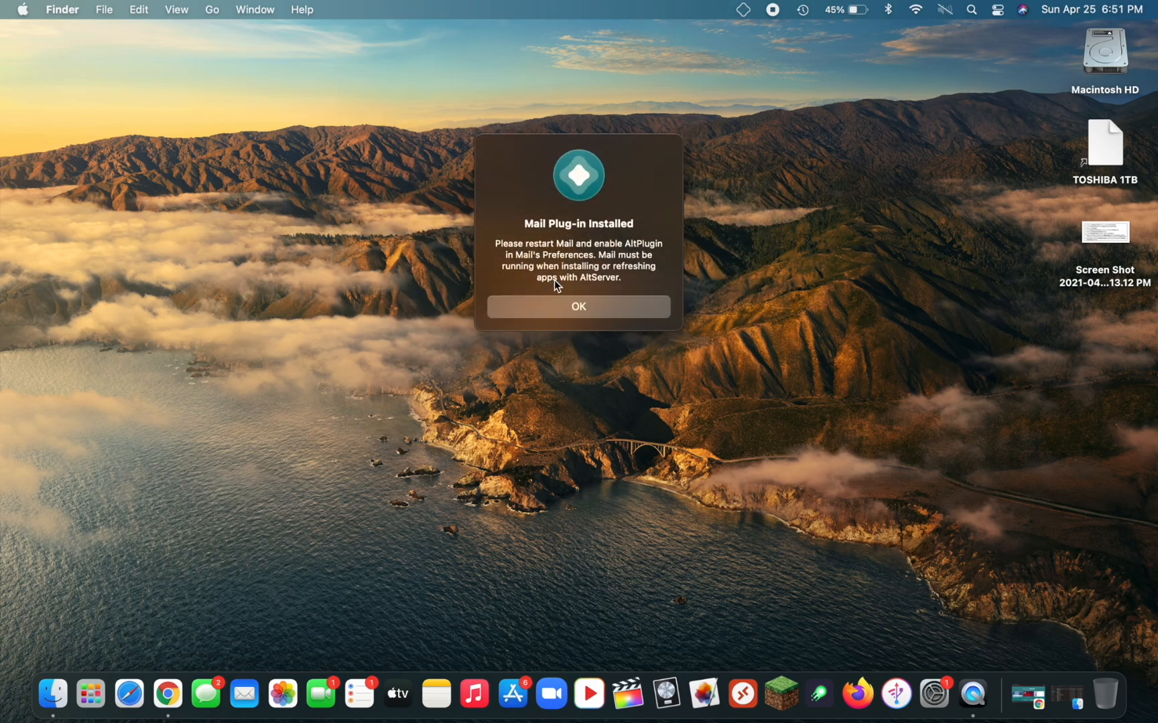
{"action": "mouse_move", "coordinate": [590, 236]}
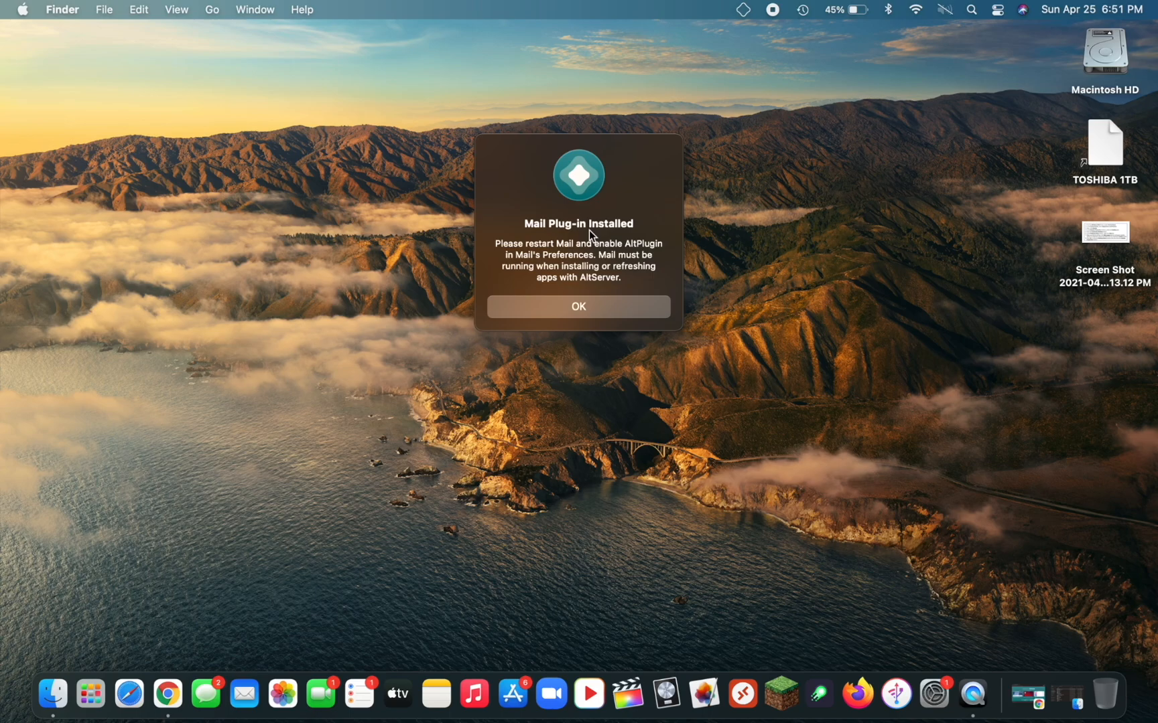
{"action": "mouse_move", "coordinate": [556, 231]}
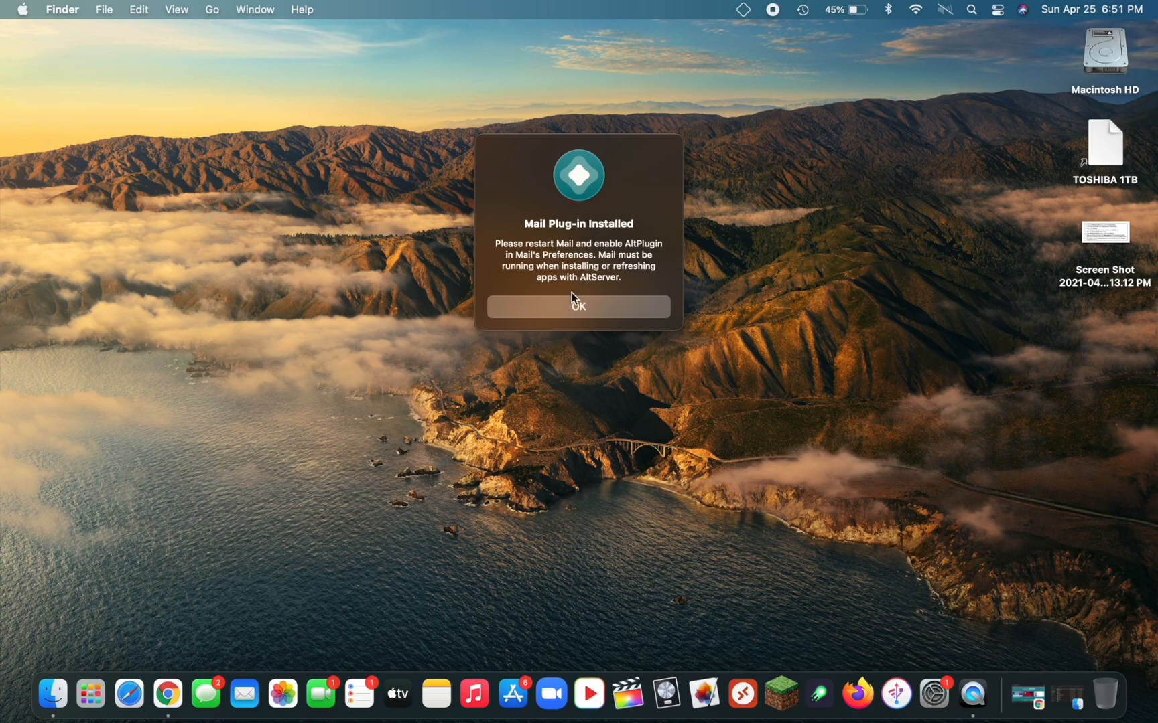
{"action": "left_click", "coordinate": [578, 307]}
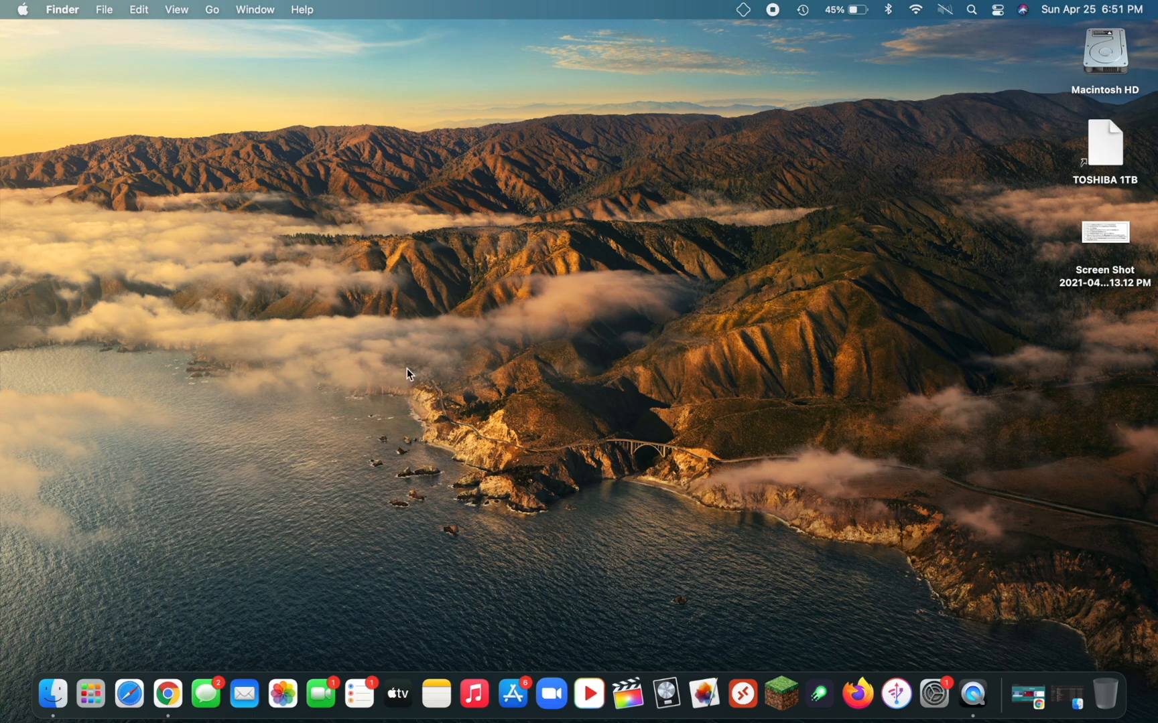
Step: Enable AltPlugin.mailbundle in Mail's plug-in manager with file access, then restart Mail
{"action": "left_click", "coordinate": [56, 10]}
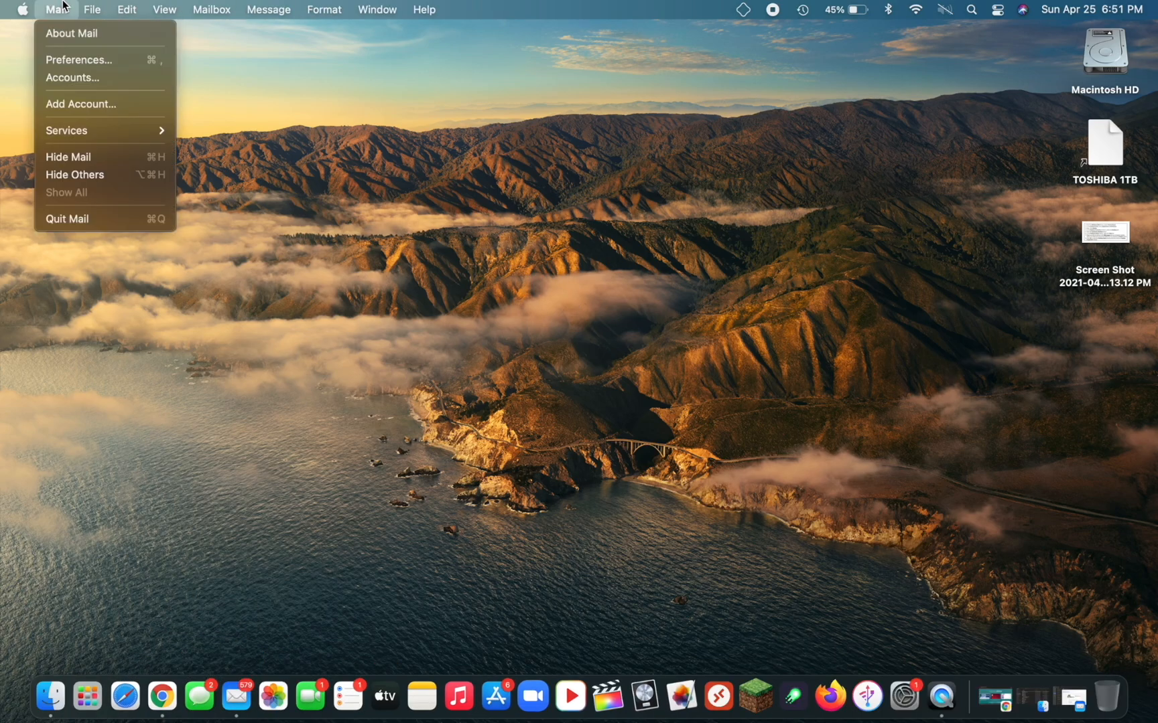
{"action": "mouse_move", "coordinate": [81, 60]}
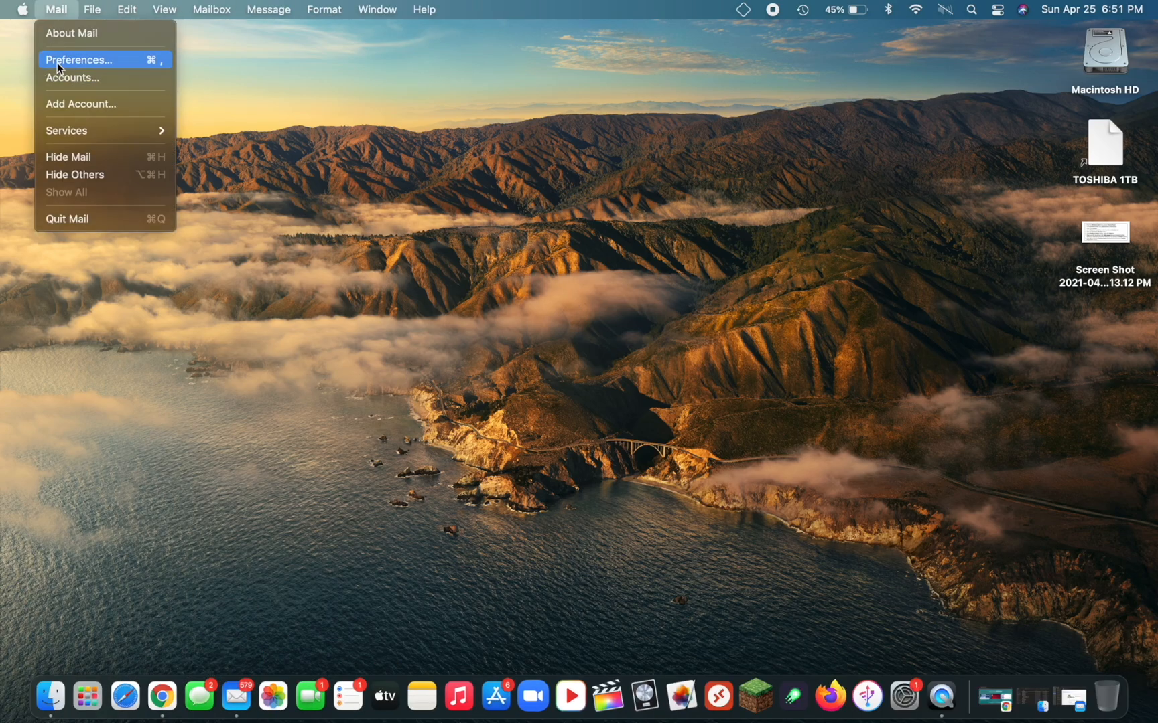
{"action": "left_click", "coordinate": [78, 60]}
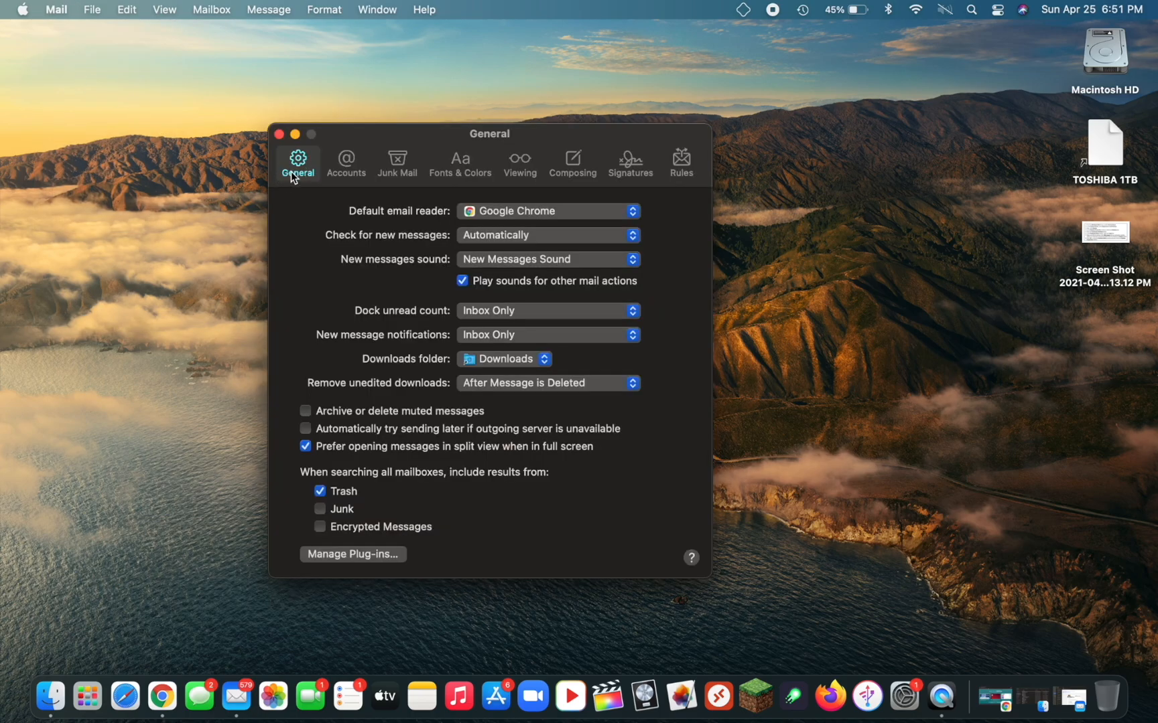
{"action": "left_click", "coordinate": [353, 554]}
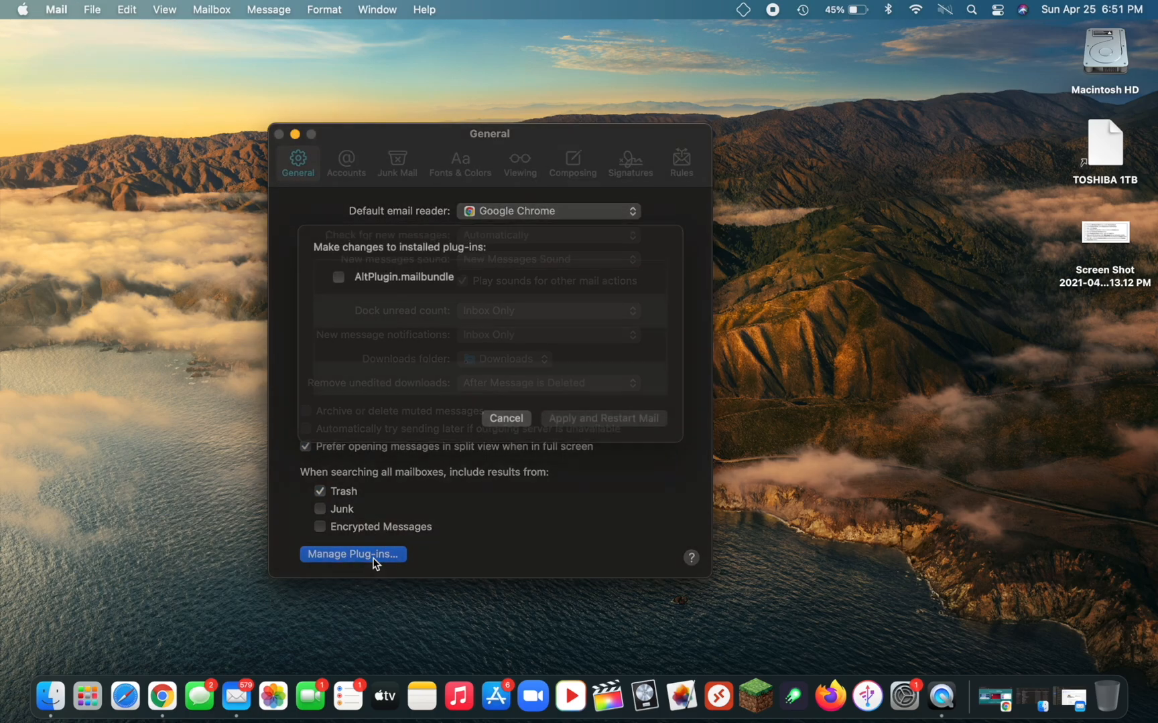
{"action": "left_click", "coordinate": [353, 554]}
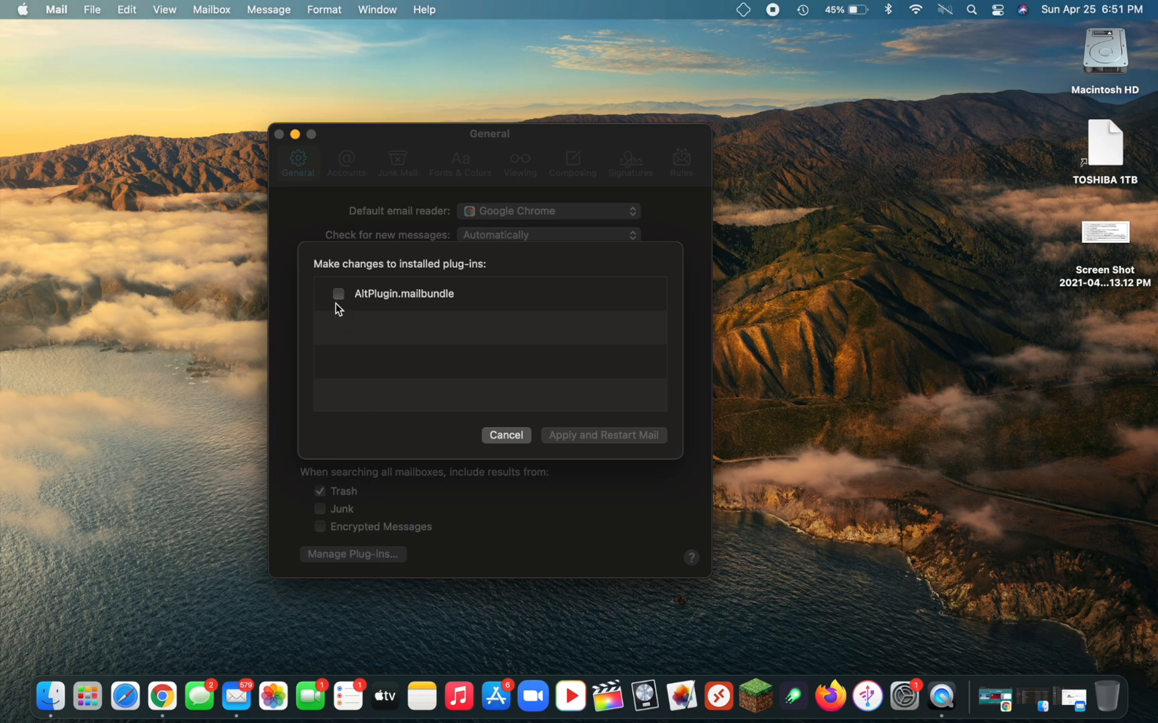
{"action": "left_click", "coordinate": [338, 294]}
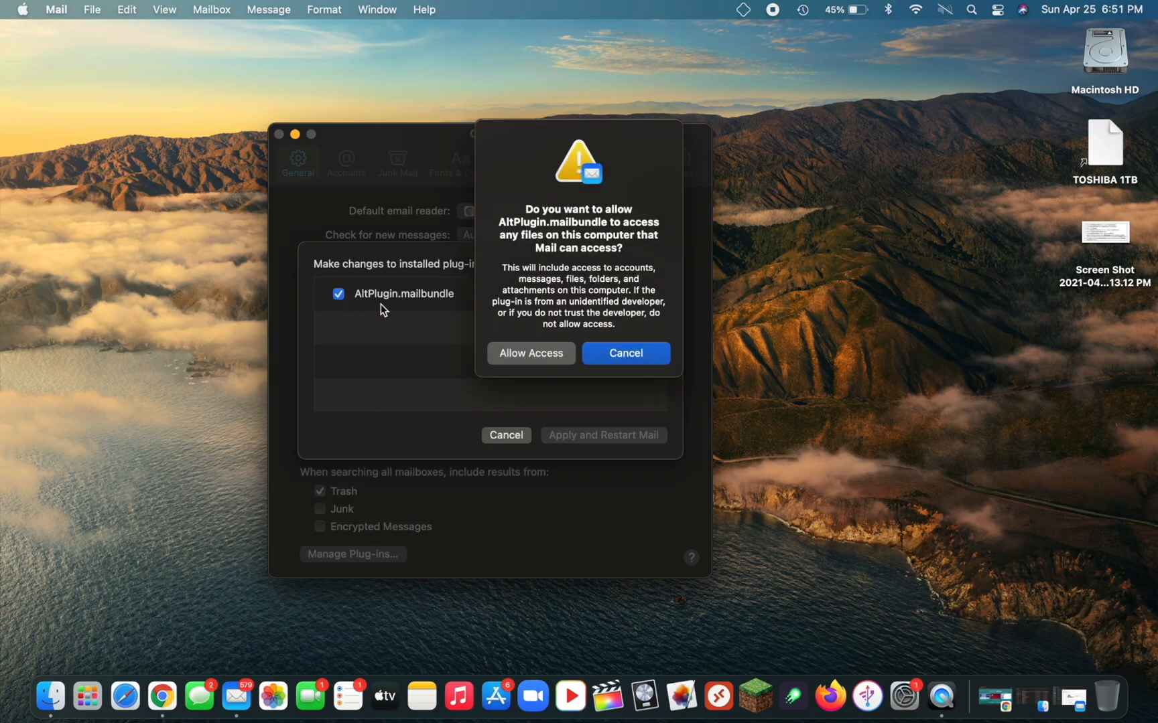
{"action": "left_click", "coordinate": [530, 353]}
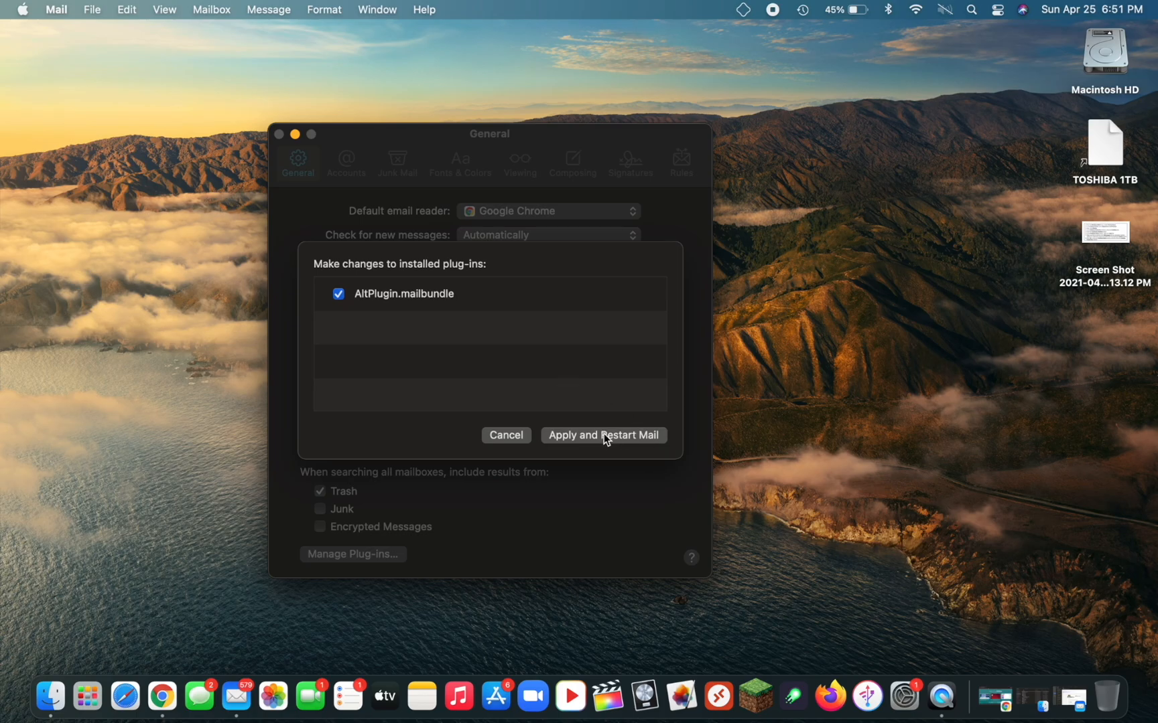
{"action": "left_click", "coordinate": [603, 435]}
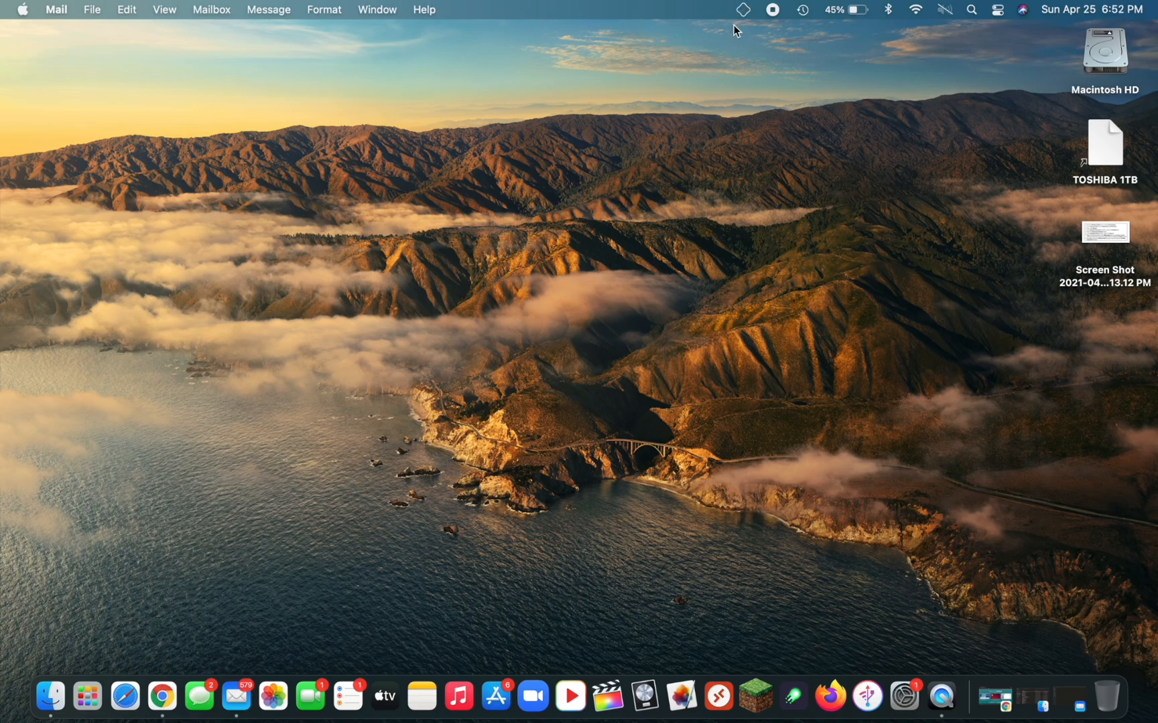
{"action": "mouse_move", "coordinate": [771, 59]}
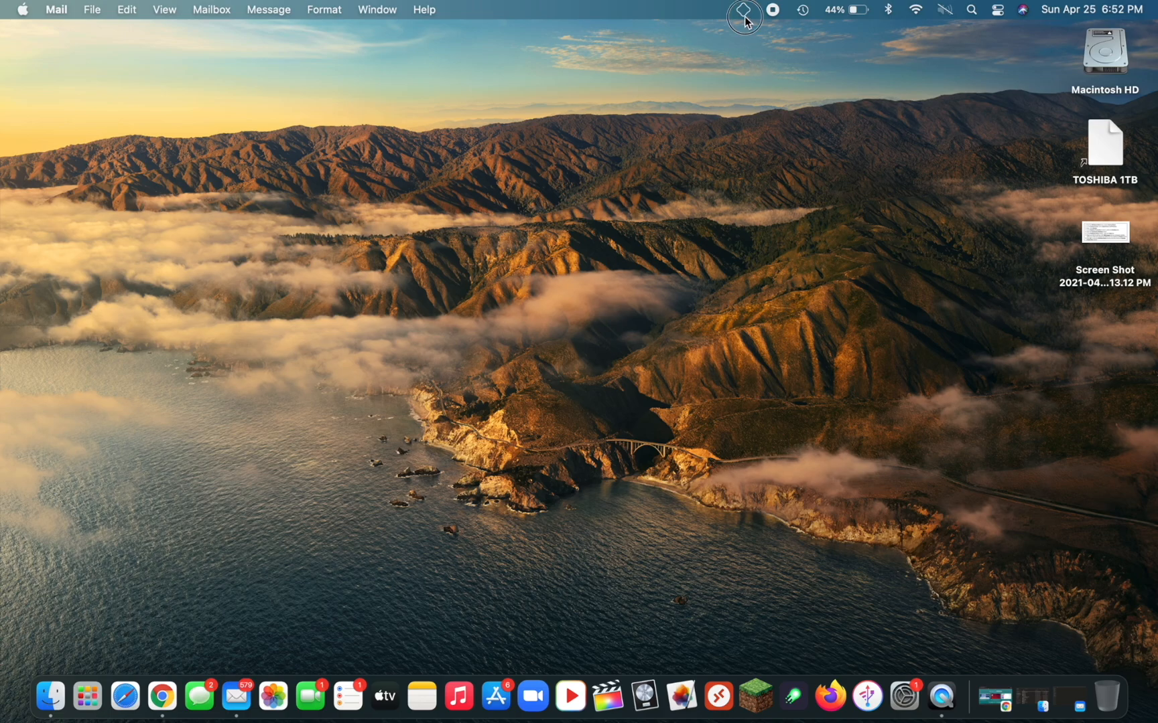
Step: Choose Install AltStore for the iPad 'jack 2020' from AltServer's menu bar icon
{"action": "left_click", "coordinate": [744, 10]}
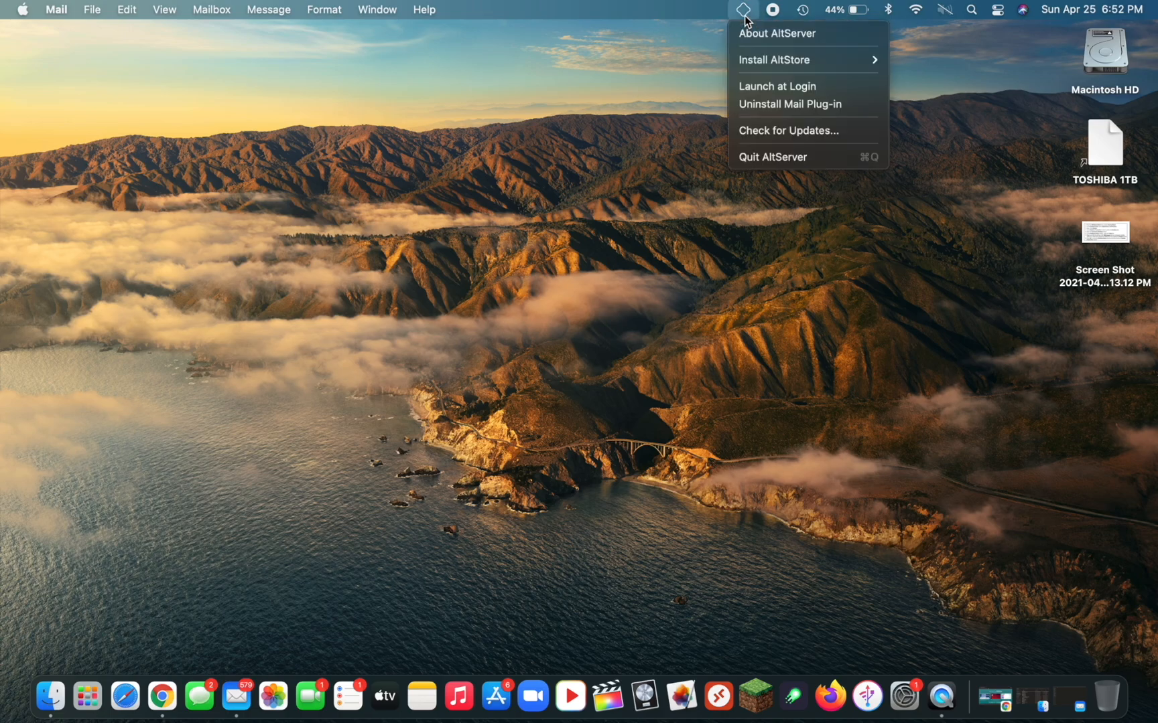
{"action": "mouse_move", "coordinate": [773, 60]}
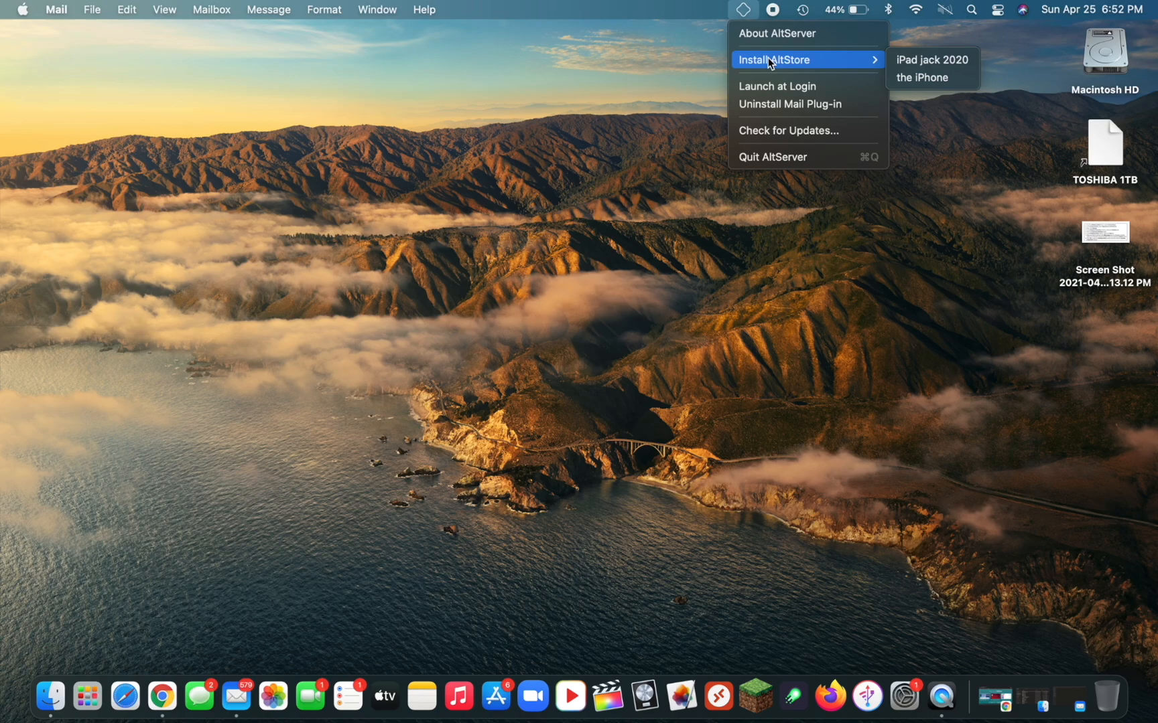
{"action": "mouse_move", "coordinate": [932, 59]}
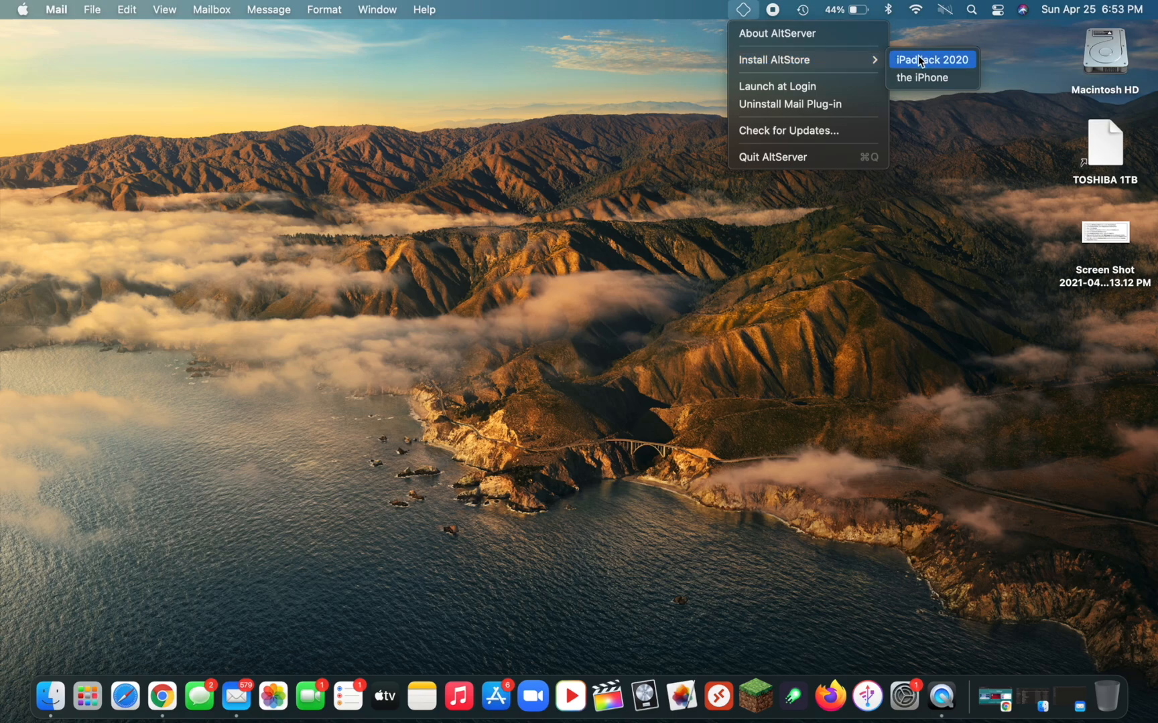
{"action": "mouse_move", "coordinate": [931, 65]}
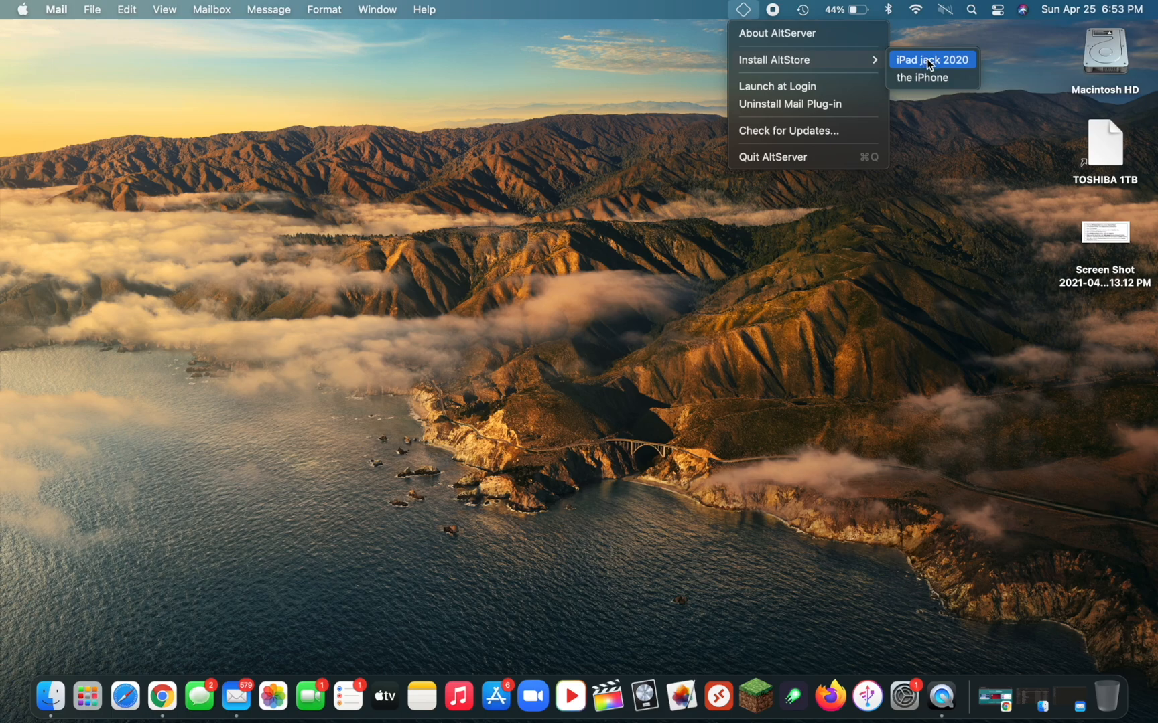
{"action": "left_click", "coordinate": [931, 60]}
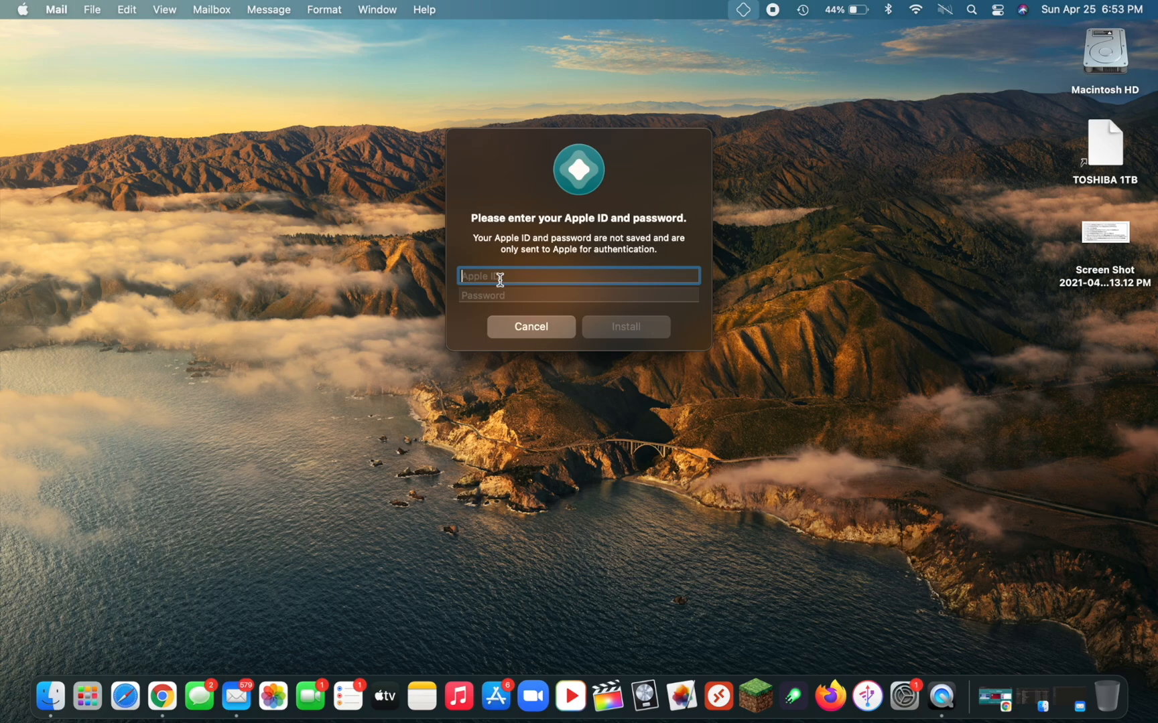
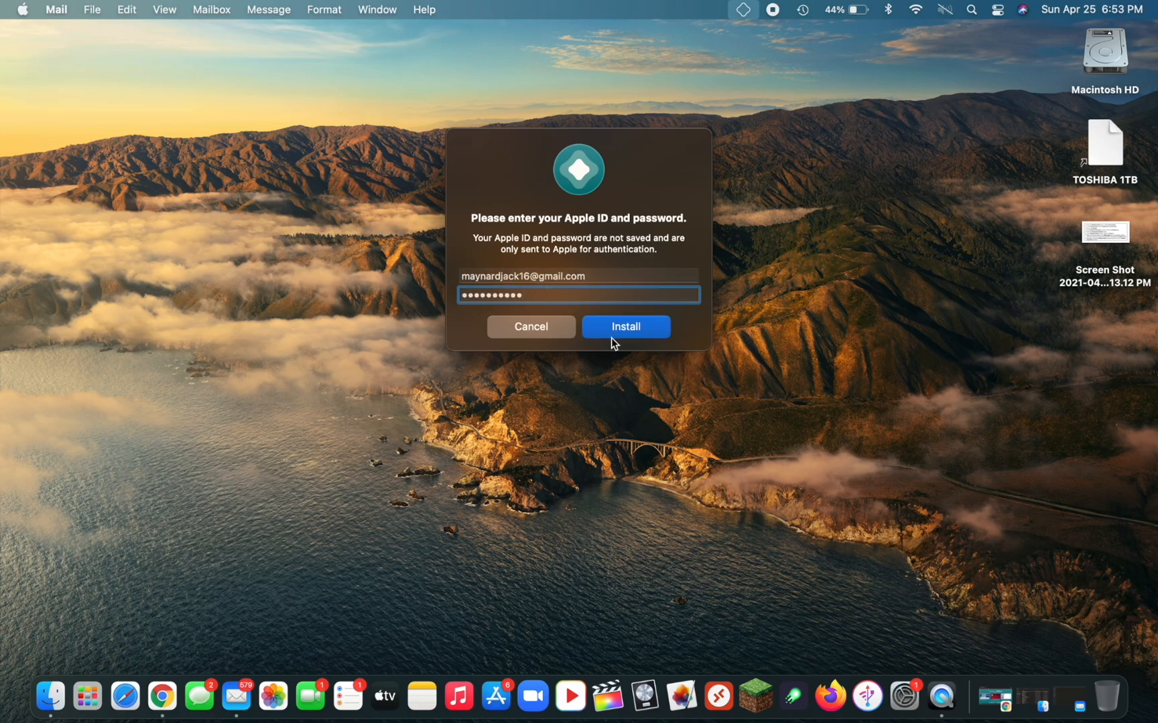
{"action": "left_click", "coordinate": [625, 327]}
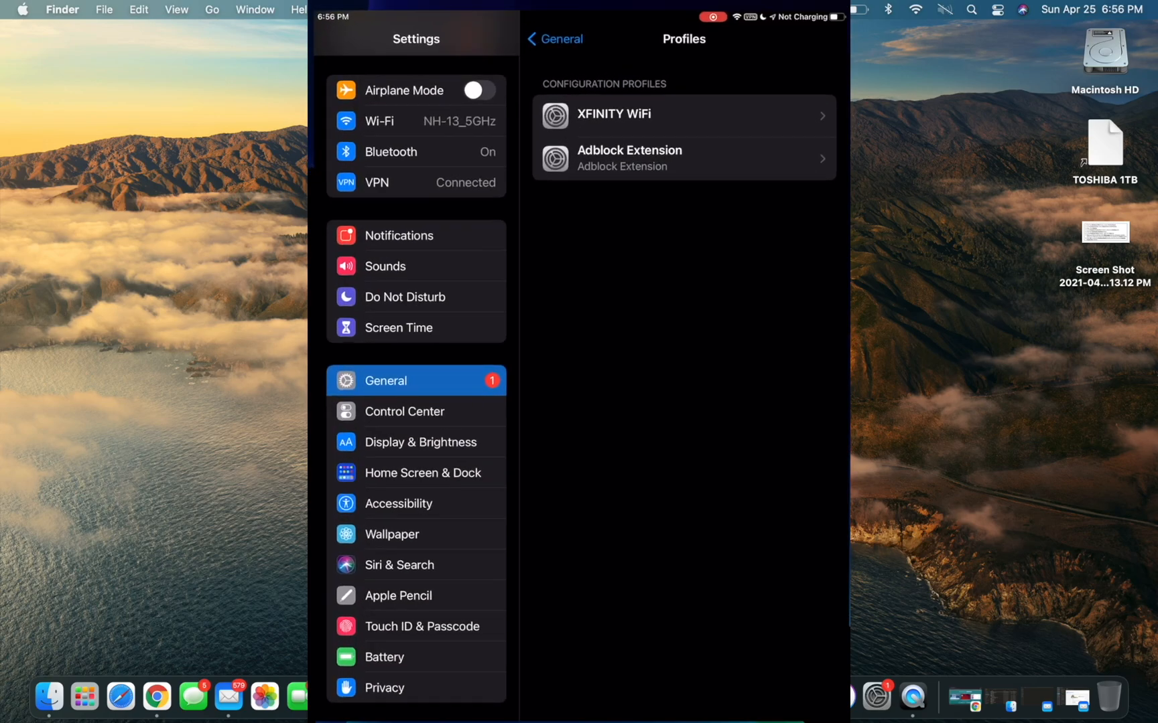
Step: Trust the AltStore developer account under the iPad's Profiles & Device Management
{"action": "left_click", "coordinate": [554, 38]}
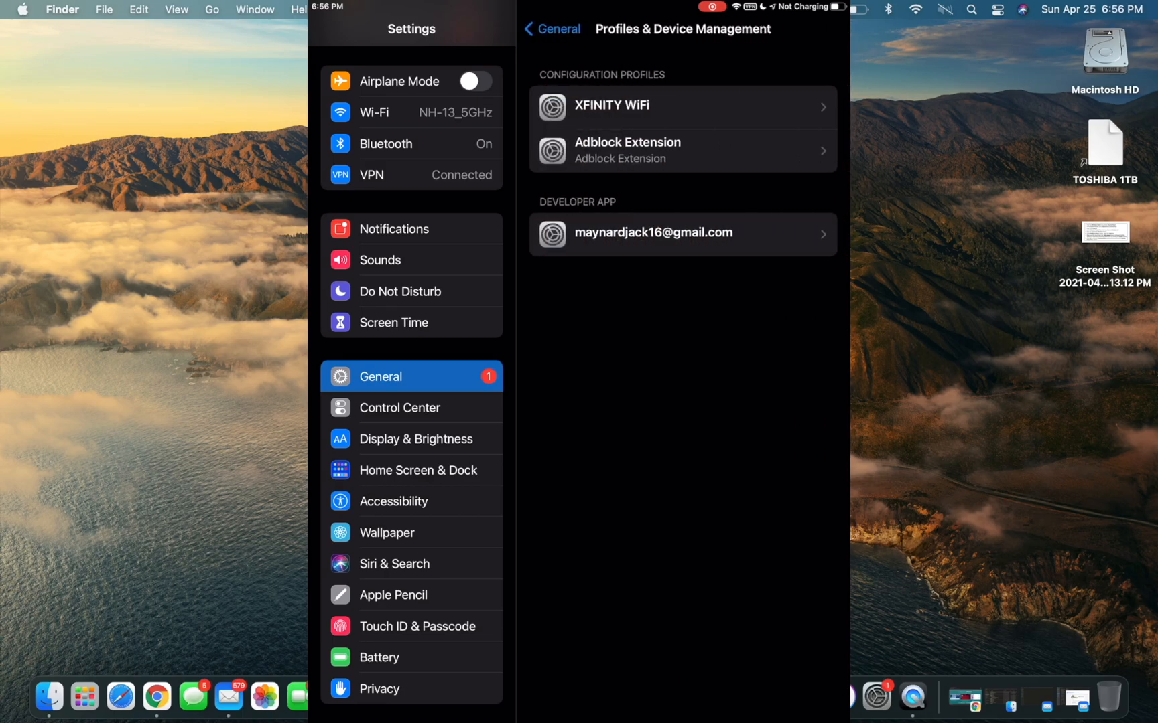
{"action": "left_click", "coordinate": [681, 232]}
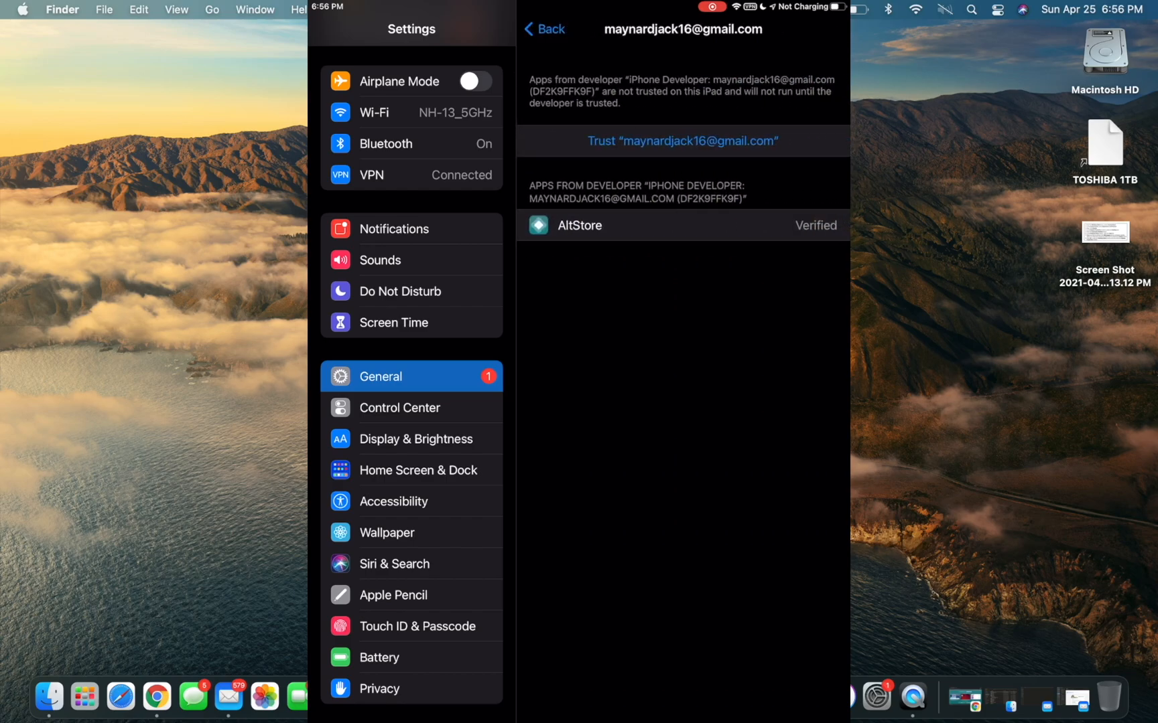
{"action": "left_click", "coordinate": [682, 140]}
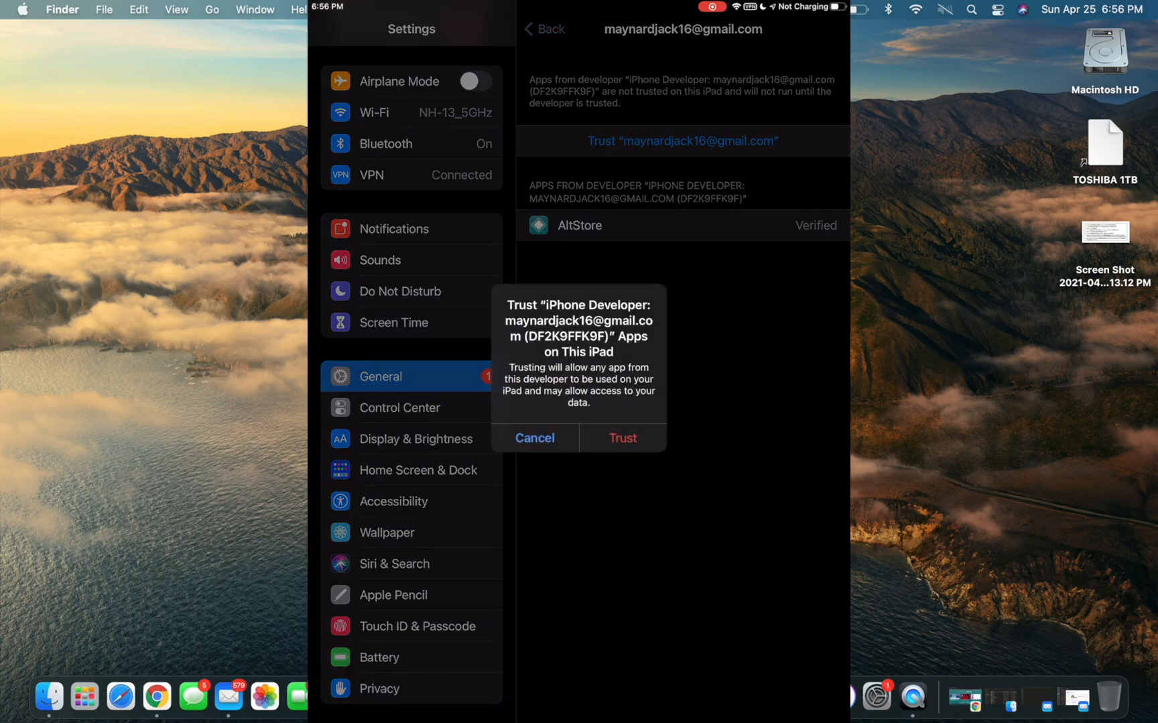
{"action": "left_click", "coordinate": [534, 438]}
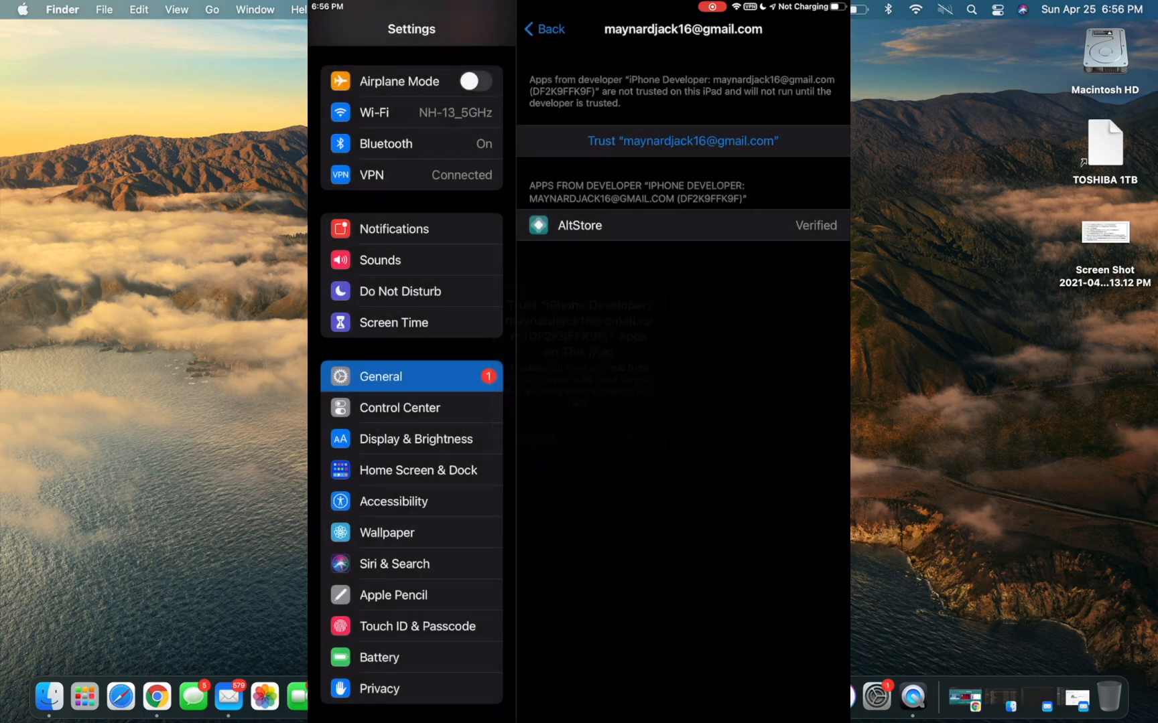
{"action": "left_click", "coordinate": [681, 141]}
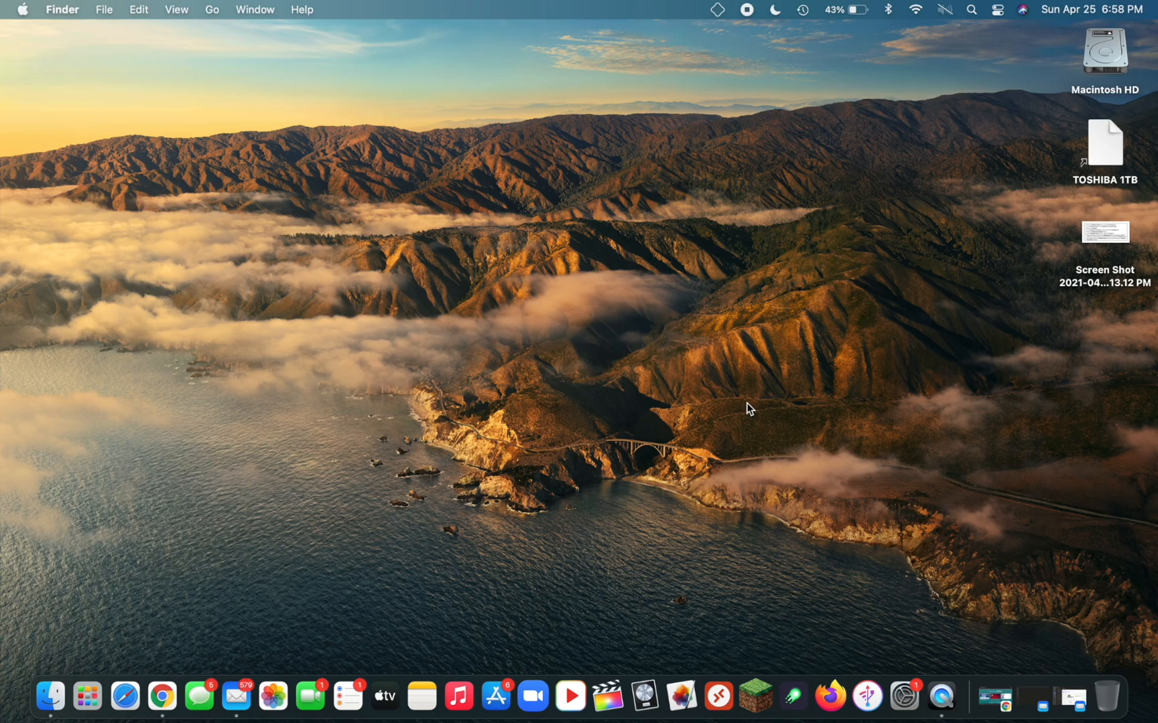
{"action": "mouse_move", "coordinate": [711, 5]}
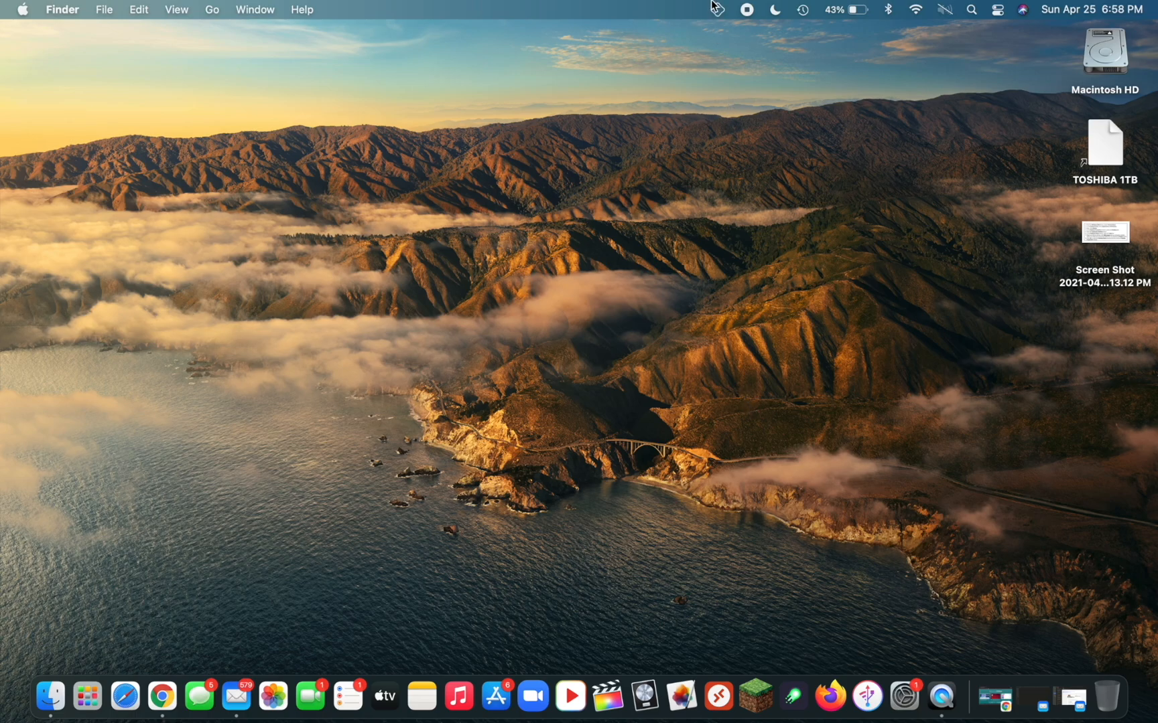
{"action": "left_click", "coordinate": [715, 9]}
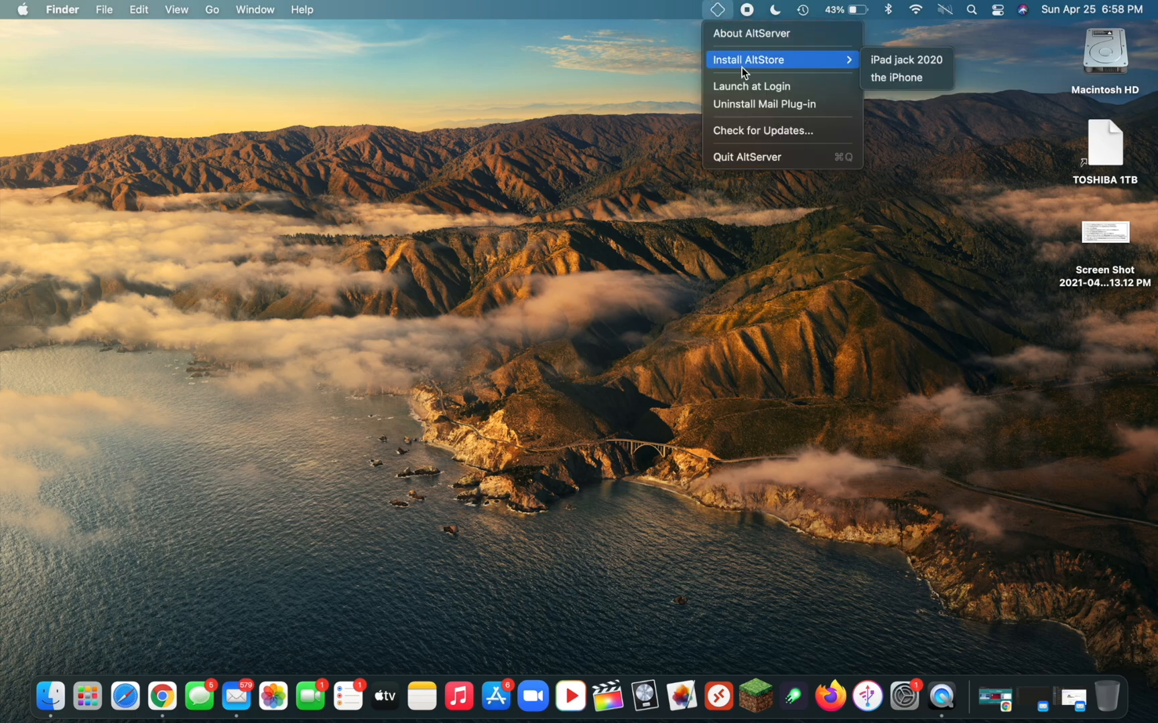
{"action": "mouse_move", "coordinate": [724, 9]}
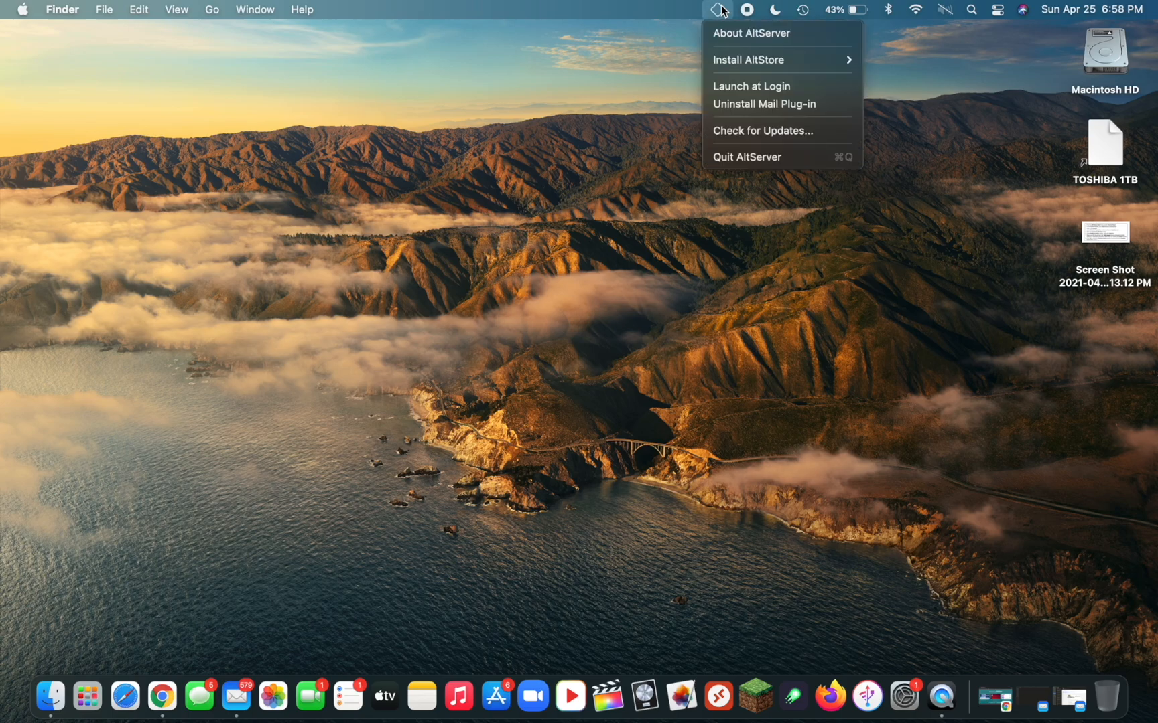
{"action": "mouse_move", "coordinate": [725, 17]}
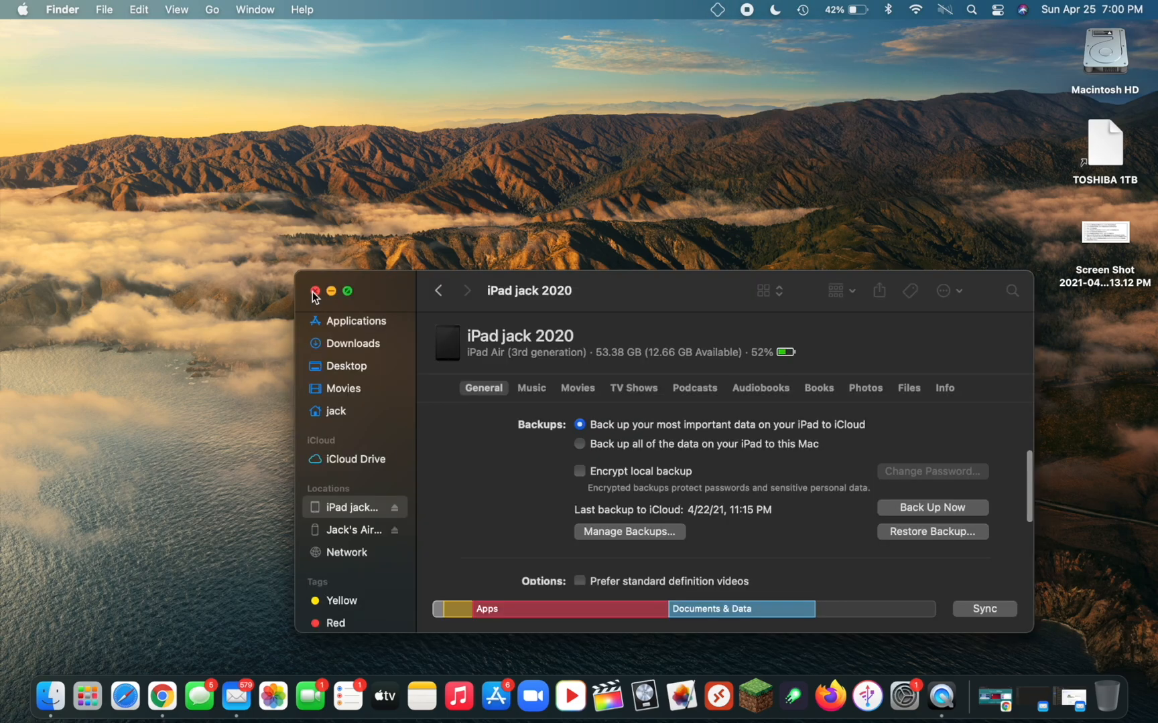
Step: Enable 'Show this iPad when on Wi-Fi' on the iPad 'jack 2020' page and apply
{"action": "left_click", "coordinate": [314, 290]}
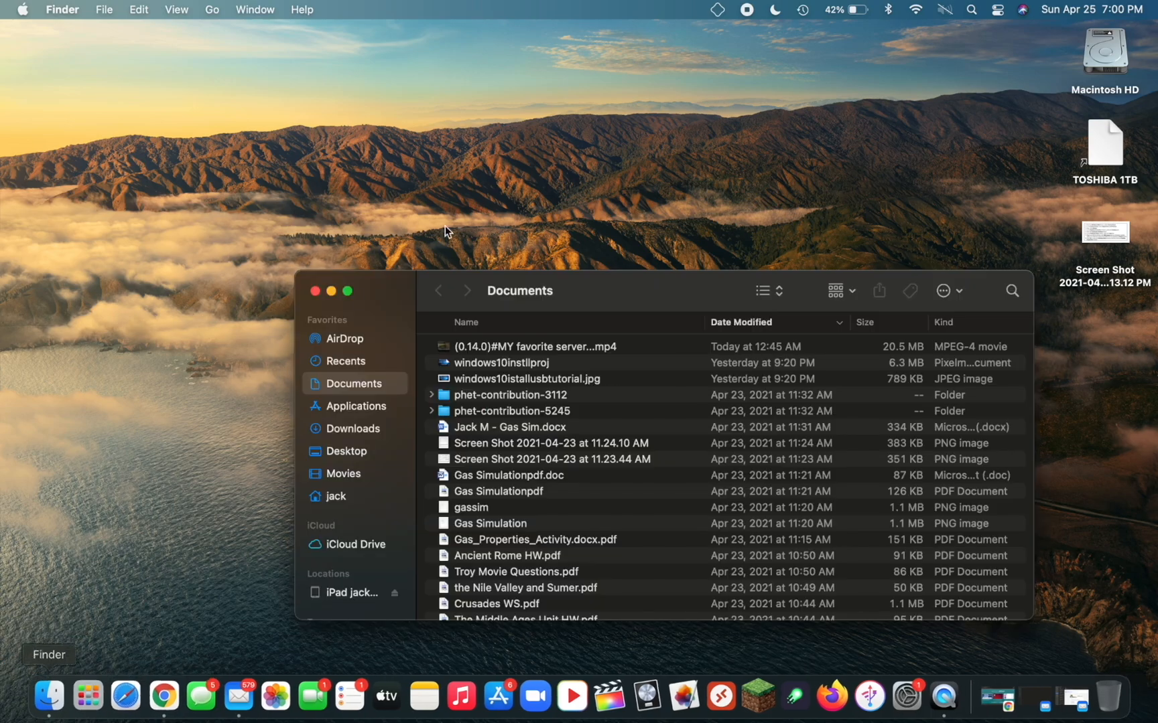
{"action": "left_click", "coordinate": [356, 538]}
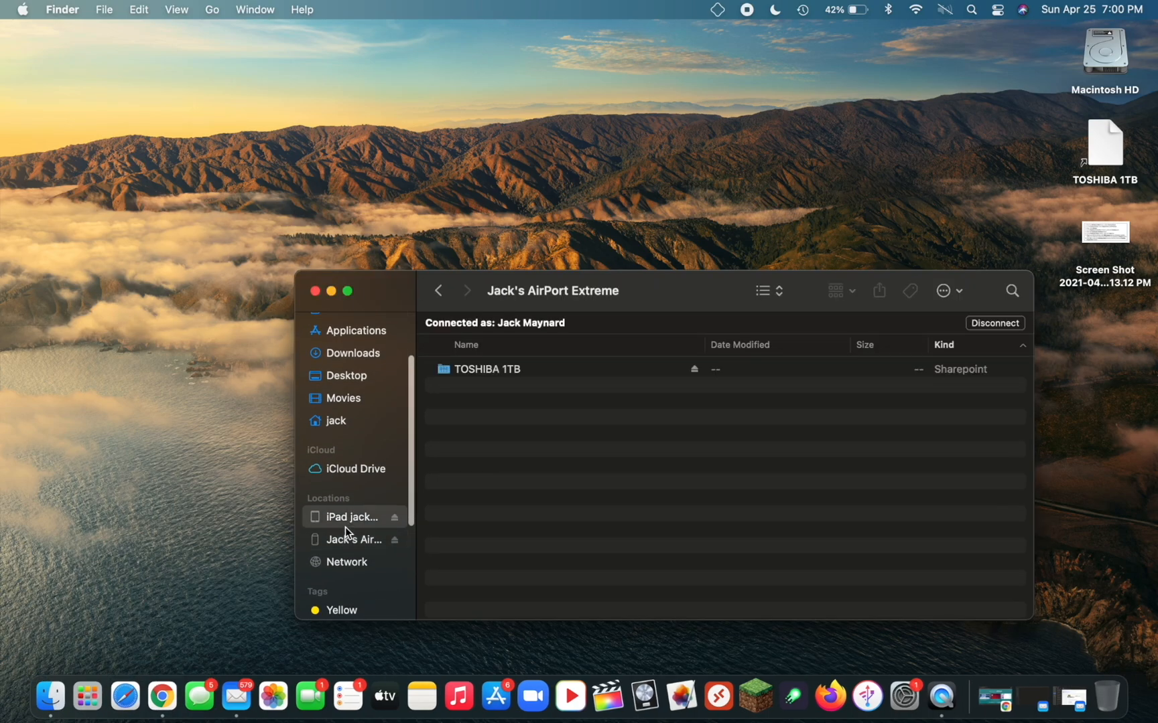
{"action": "left_click", "coordinate": [354, 517]}
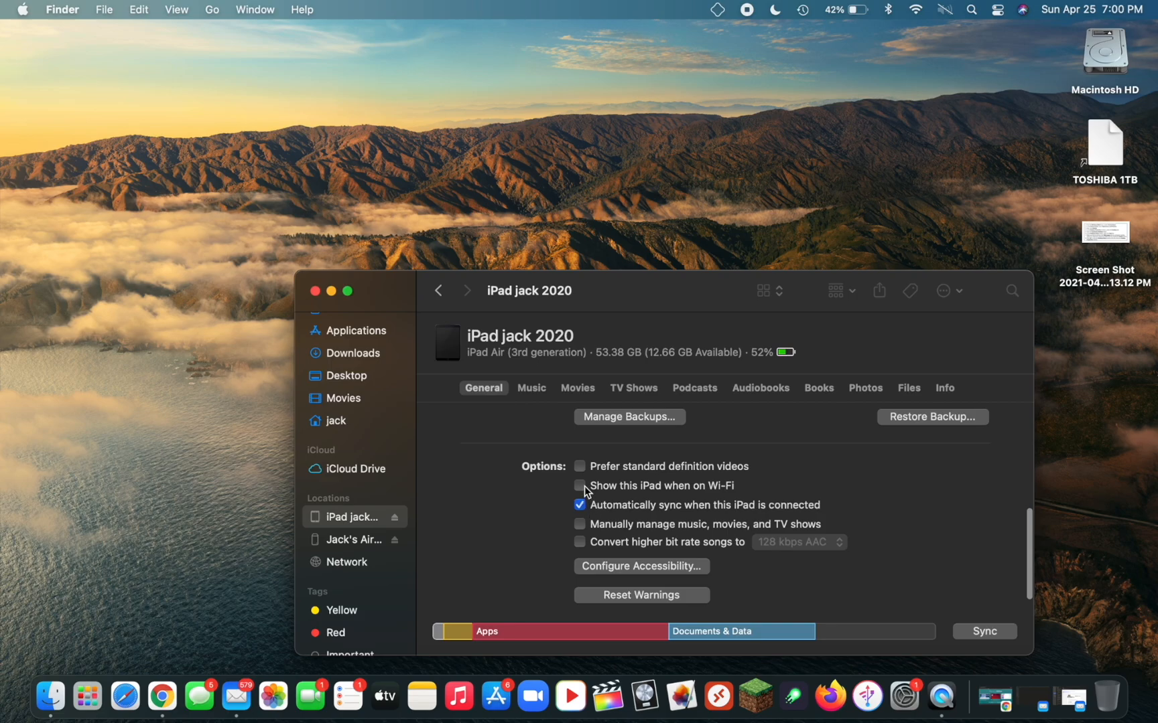
{"action": "left_click", "coordinate": [580, 486]}
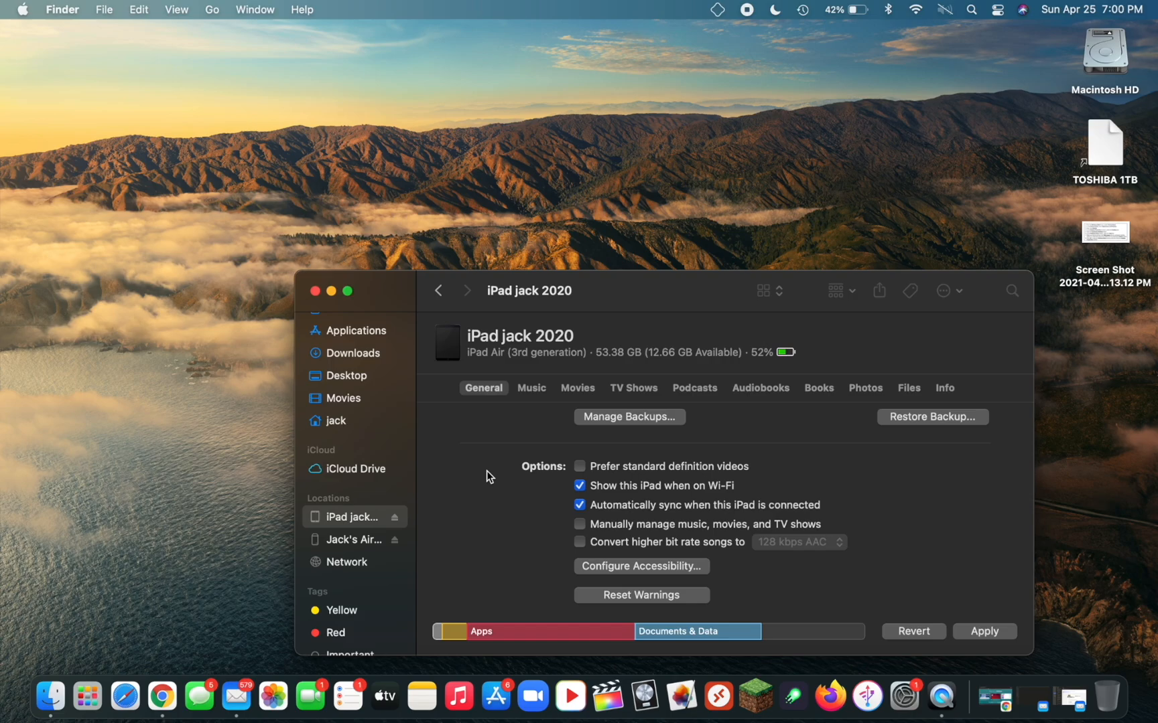
{"action": "mouse_move", "coordinate": [501, 494]}
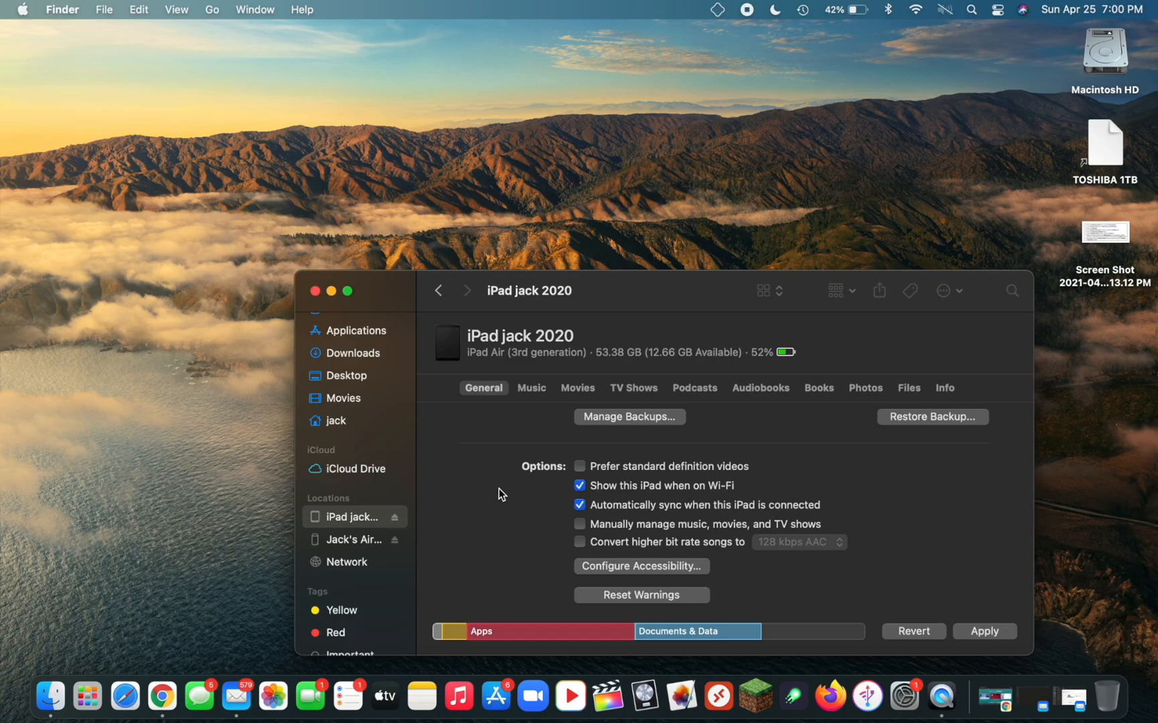
{"action": "mouse_move", "coordinate": [622, 502]}
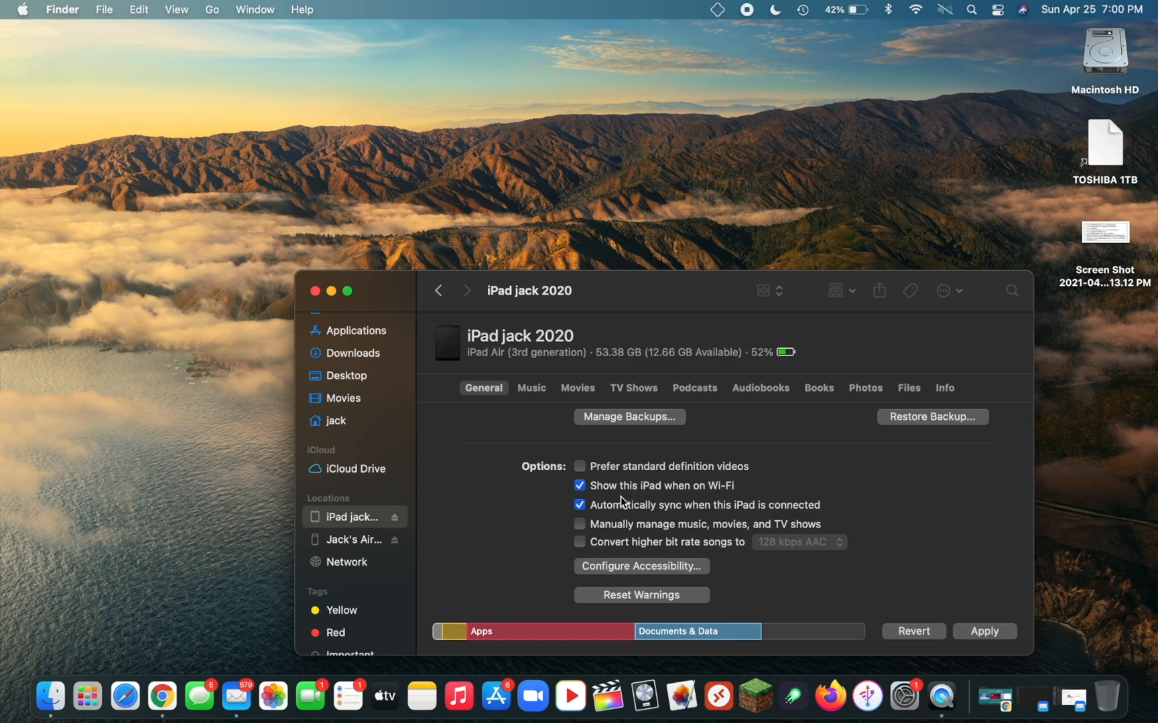
{"action": "left_click", "coordinate": [983, 631]}
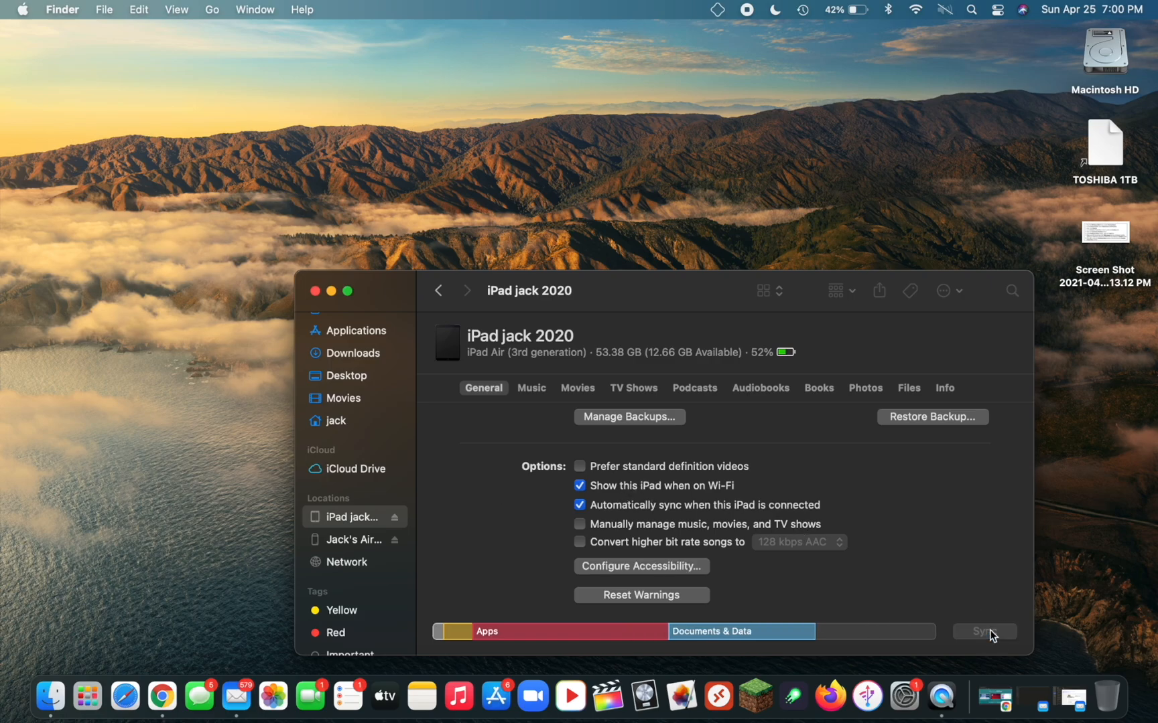
{"action": "scroll", "scroll_direction": "down", "scroll_amount": 3}
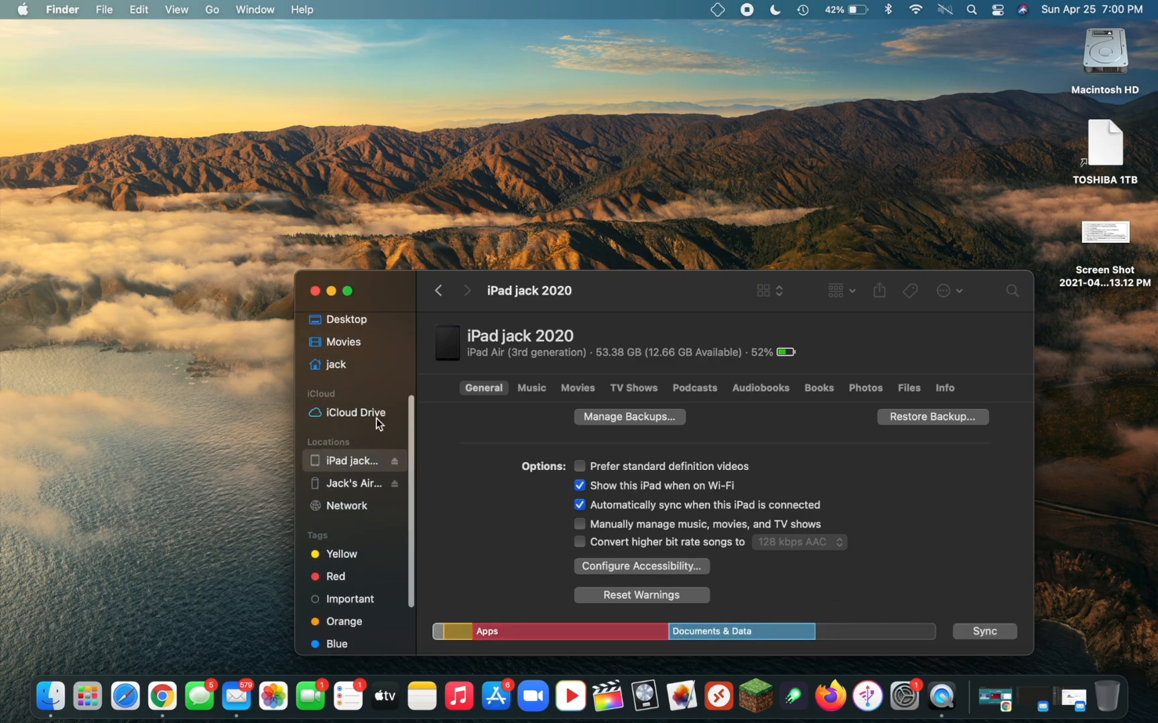
{"action": "scroll", "scroll_direction": "down", "scroll_amount": 3}
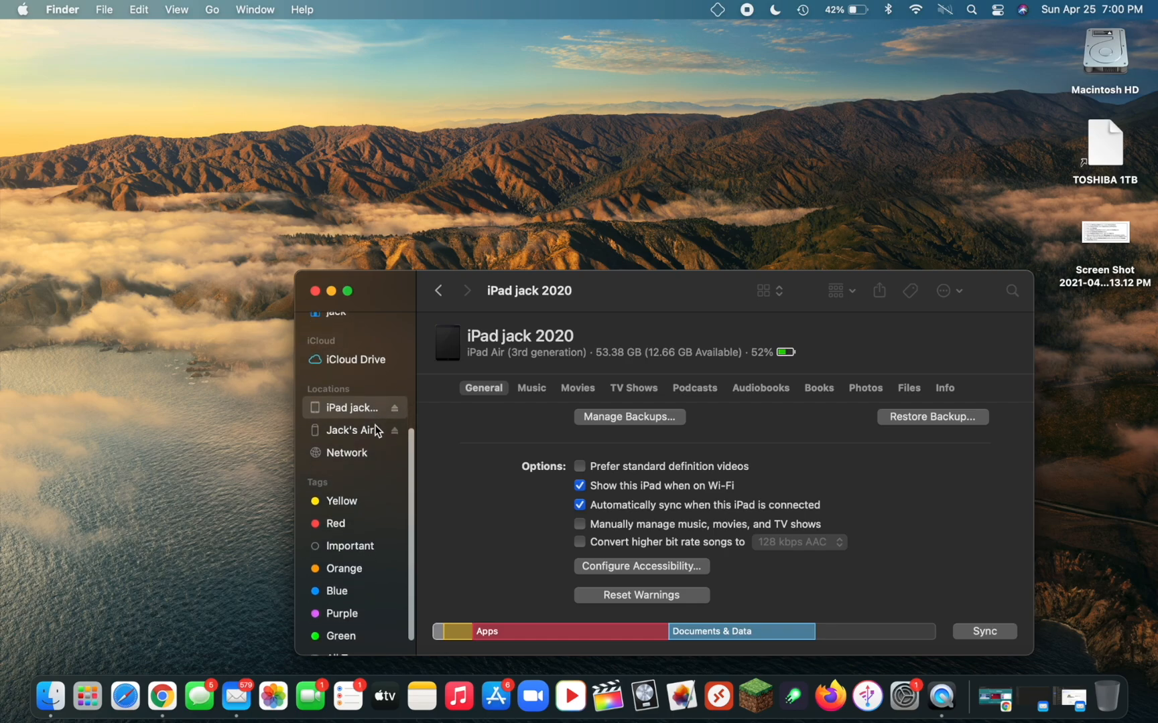
{"action": "scroll", "scroll_direction": "up", "scroll_amount": 3}
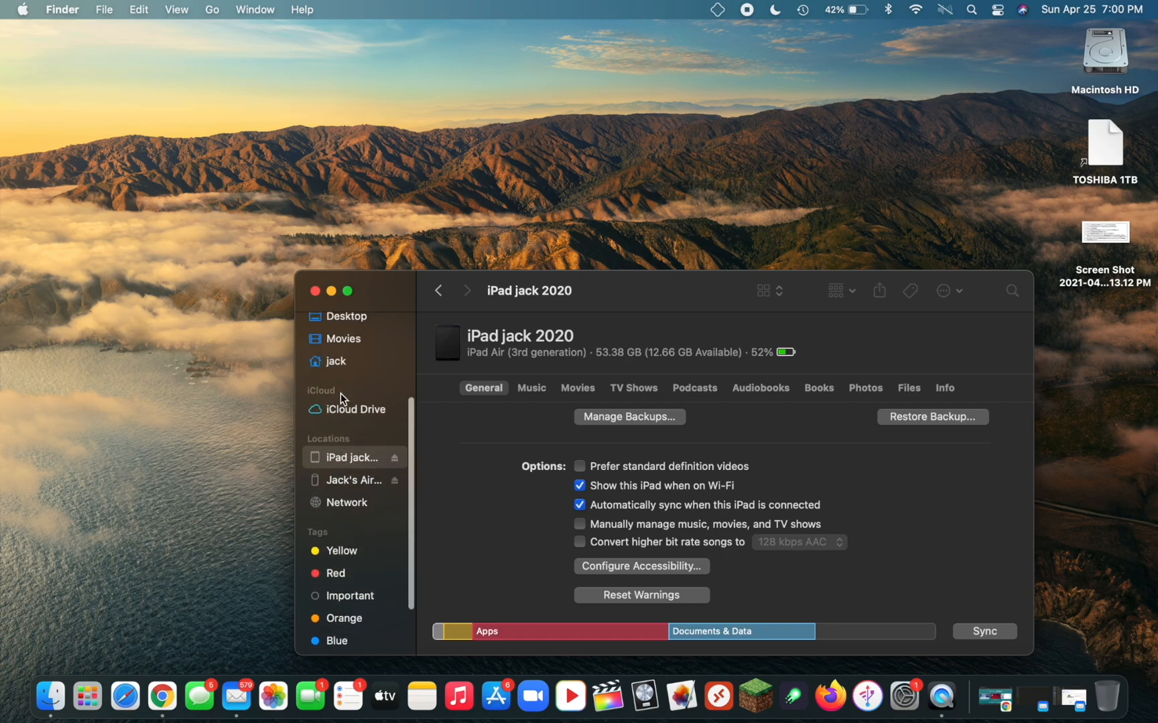
{"action": "scroll", "scroll_direction": "up", "scroll_amount": 3}
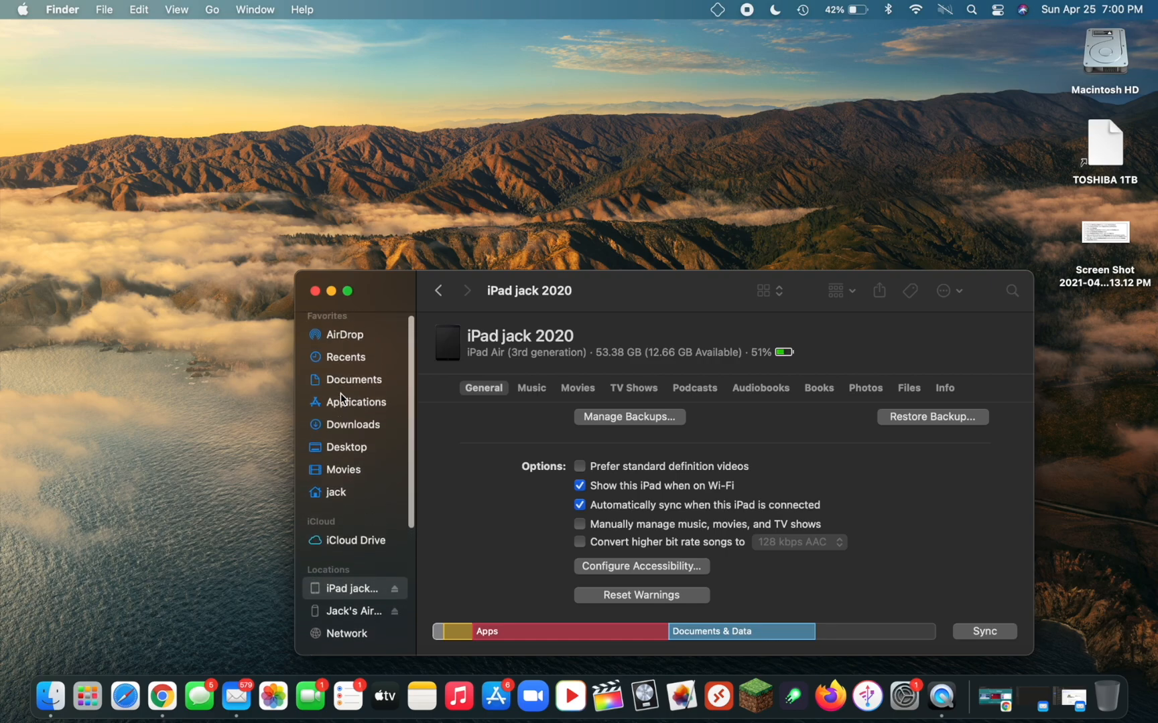
{"action": "scroll", "scroll_direction": "down", "scroll_amount": 3}
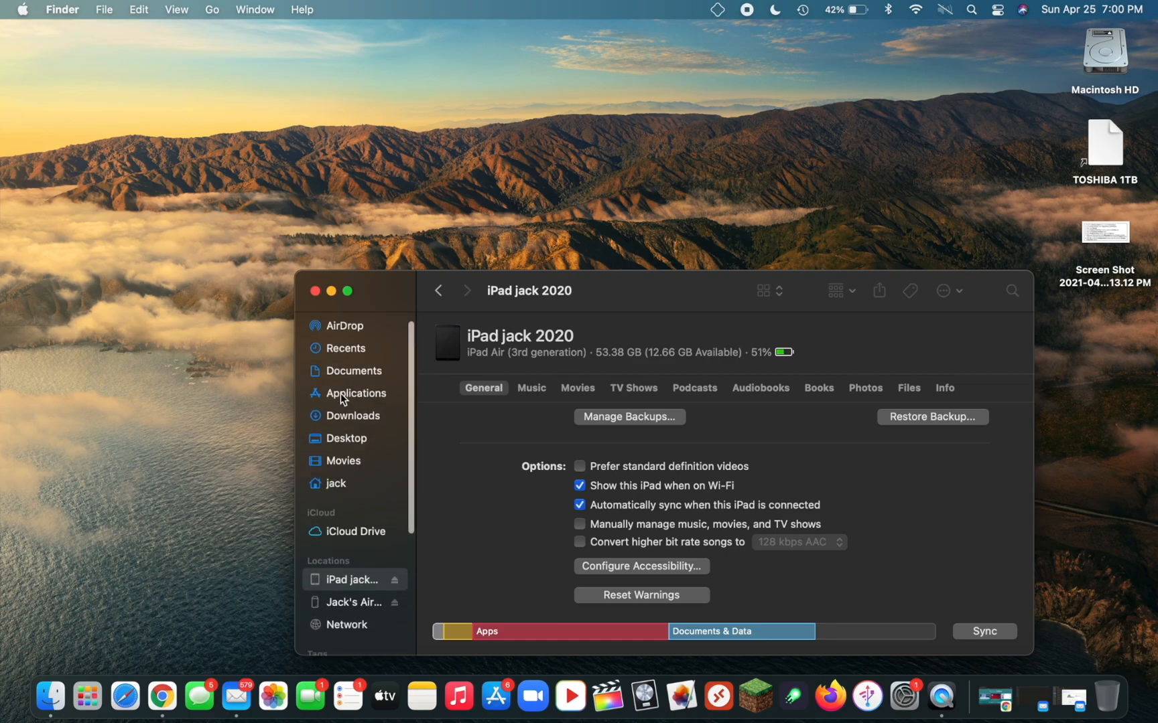